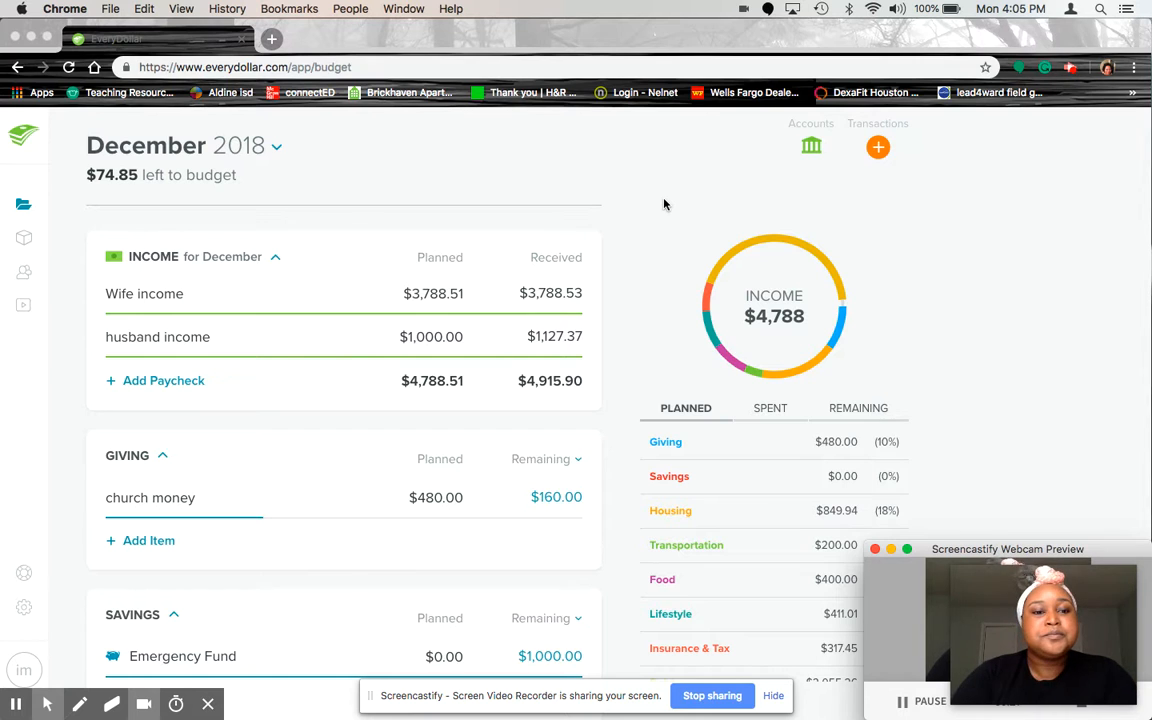
mouse_move(250, 412)
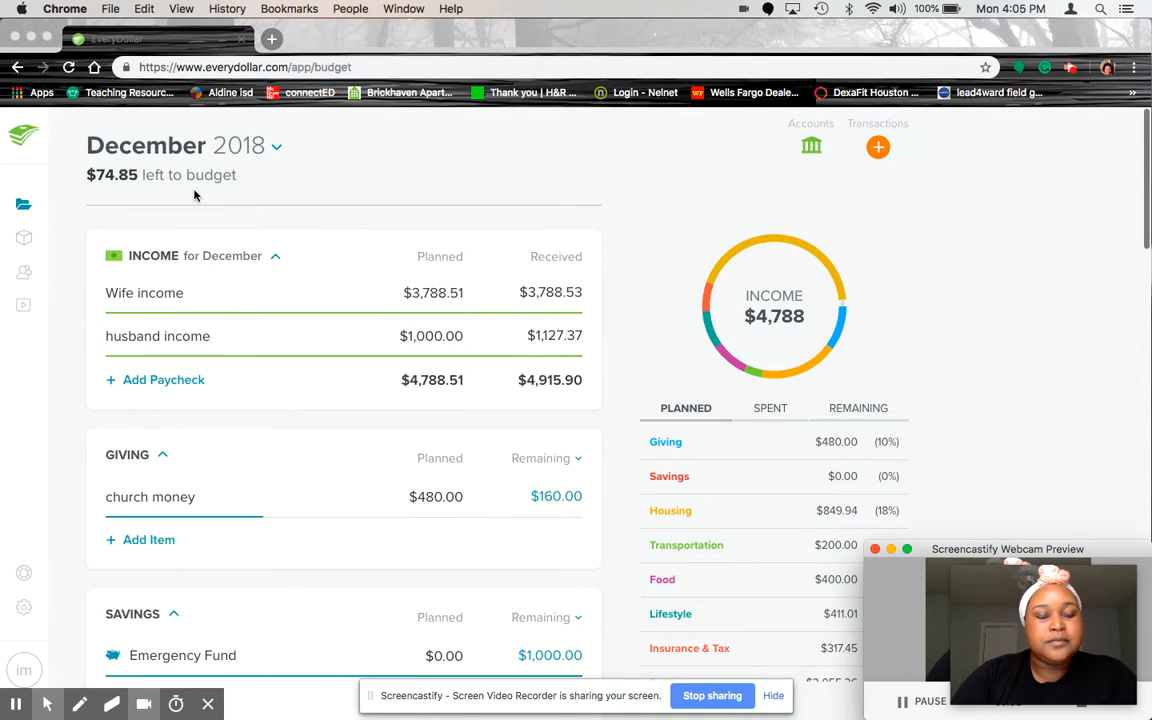
mouse_move(399, 245)
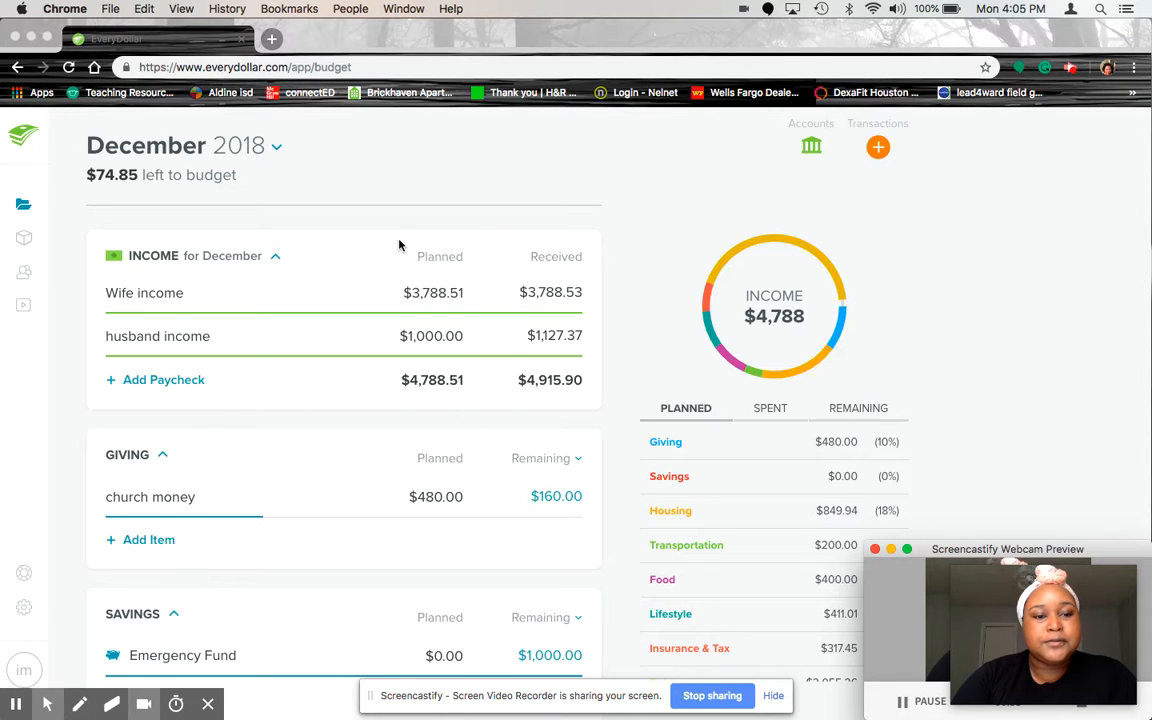
mouse_move(438, 285)
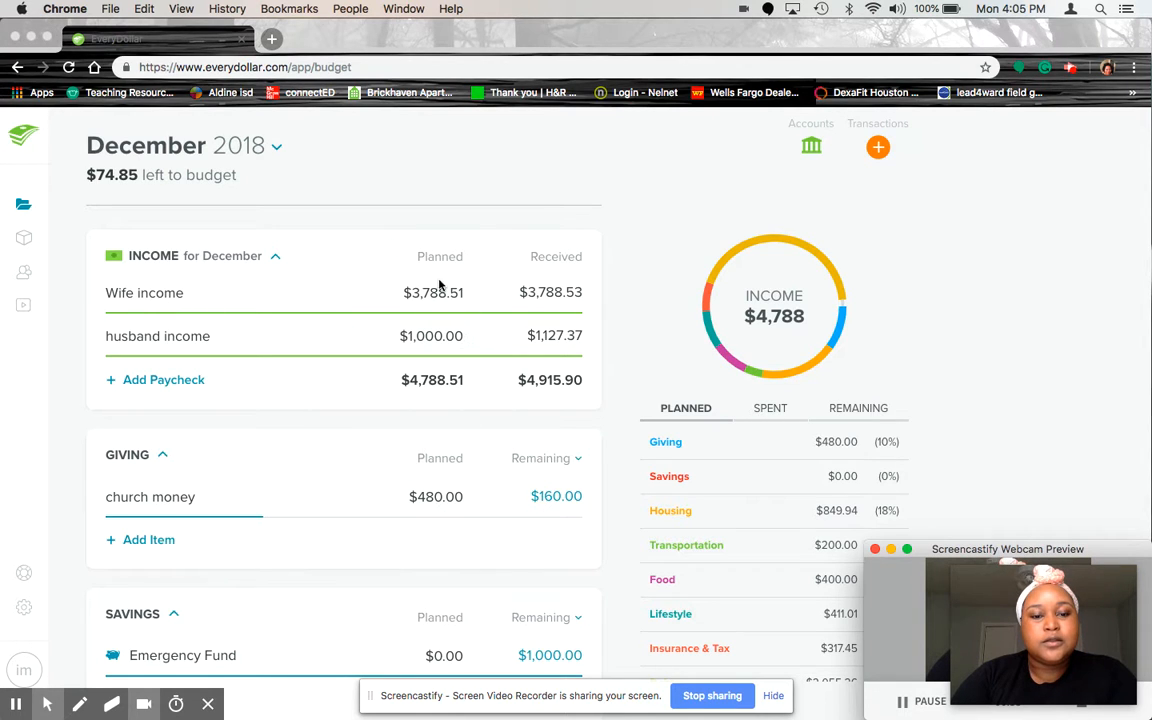
mouse_move(458, 305)
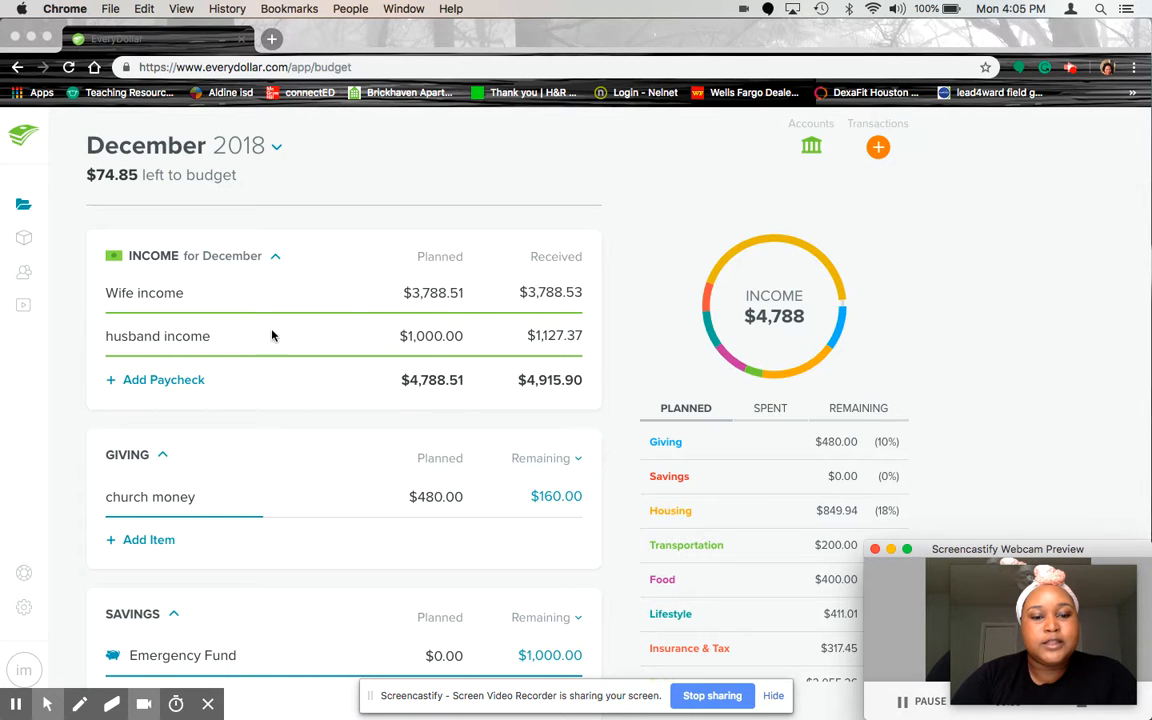
mouse_move(429, 350)
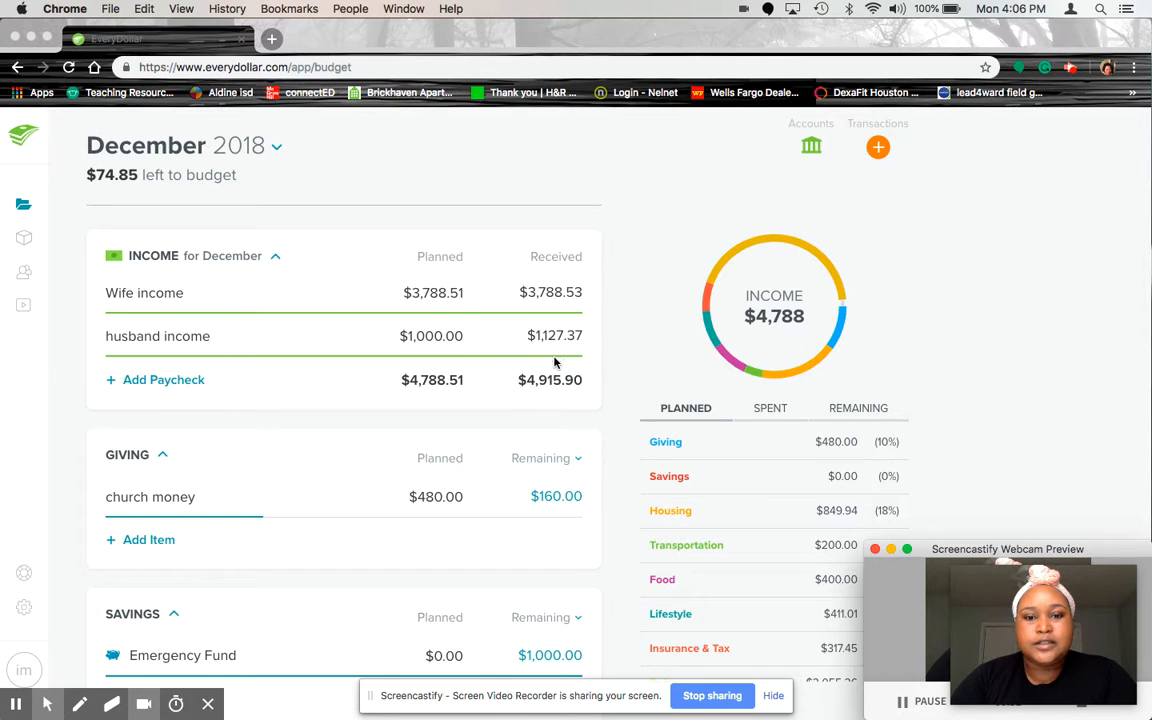
mouse_move(548, 405)
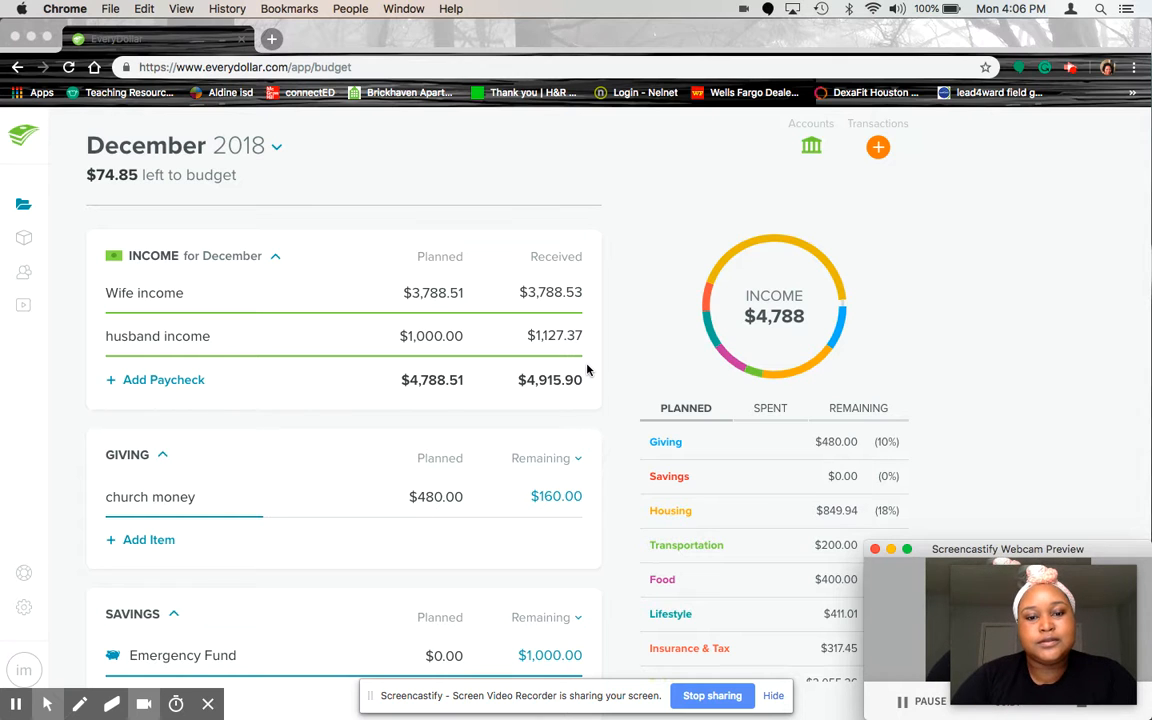
mouse_move(590, 398)
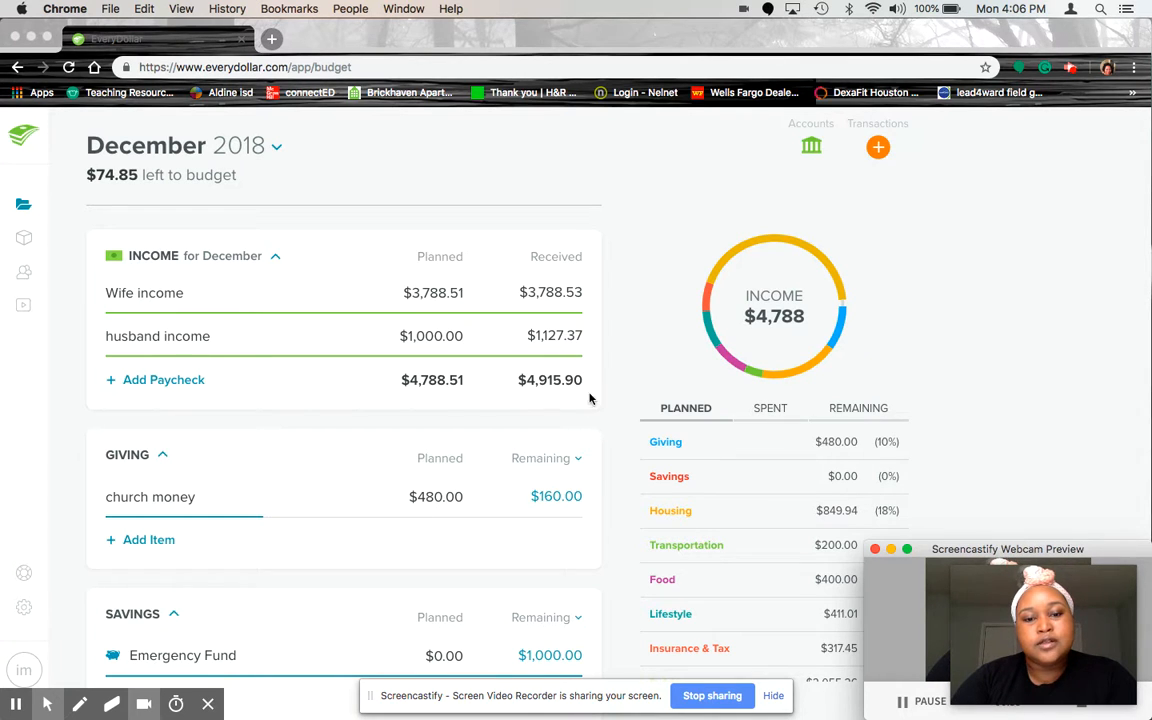
mouse_move(575, 404)
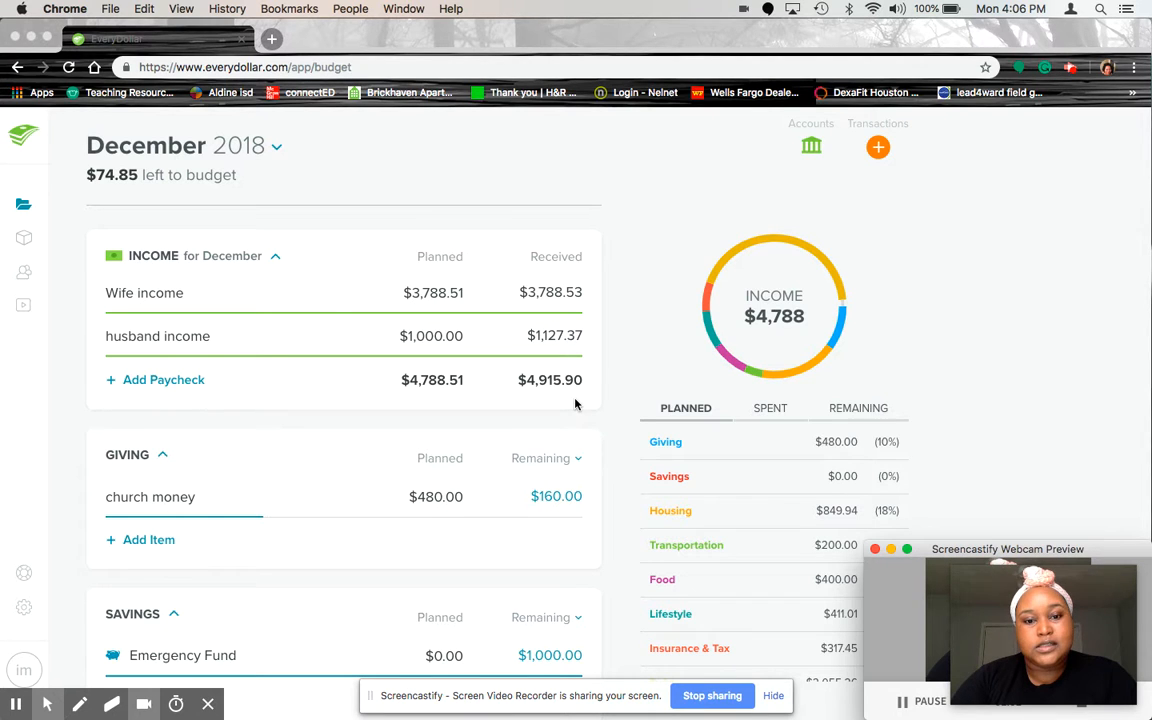
- Scroll past Income to show Giving, Savings, and Housing with the $1,000 emergency fund
scroll("down", 3)
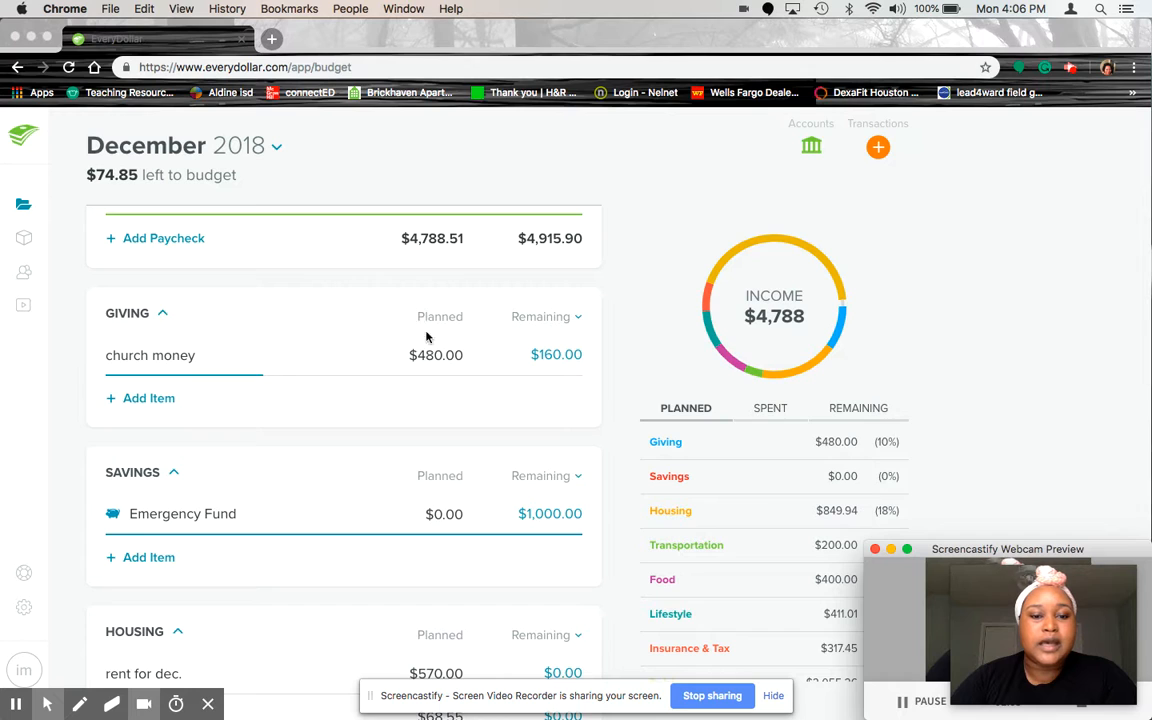
mouse_move(618, 312)
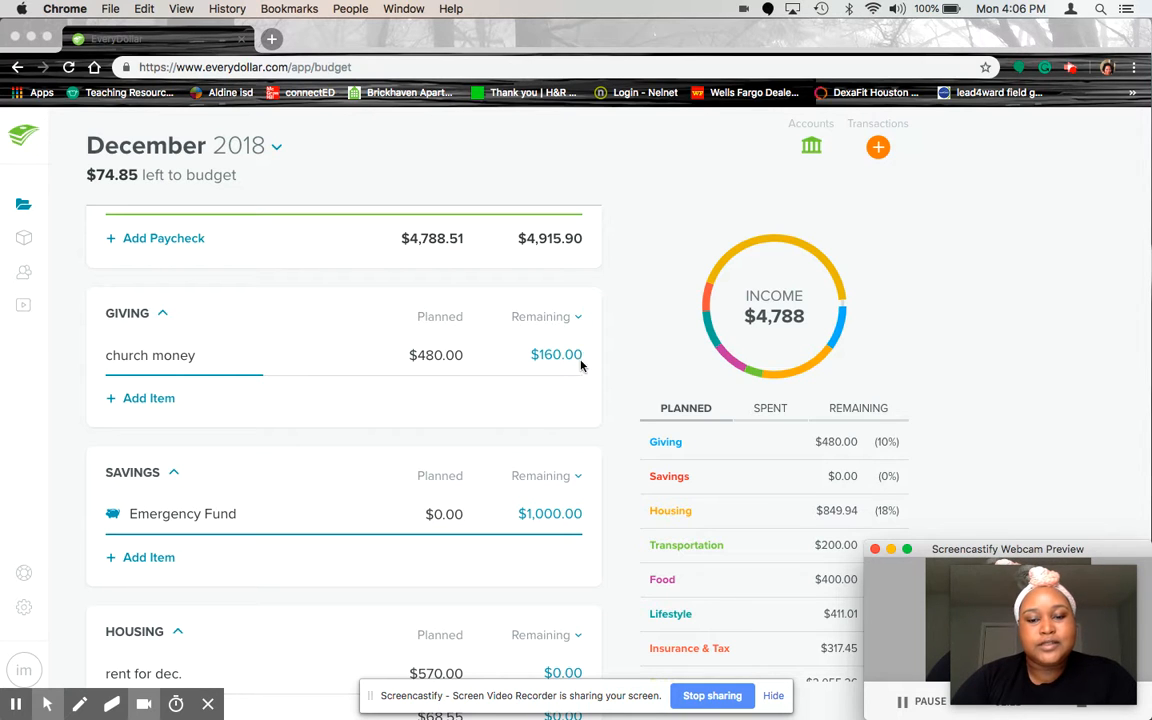
mouse_move(575, 374)
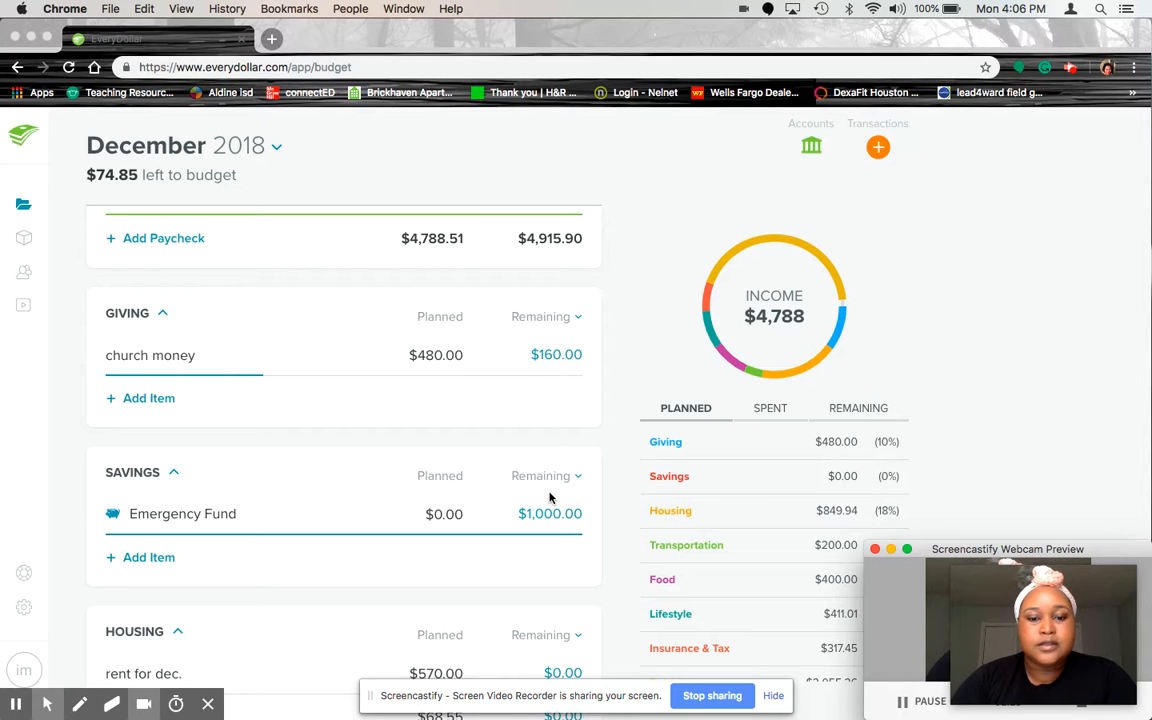
scroll("down", 3)
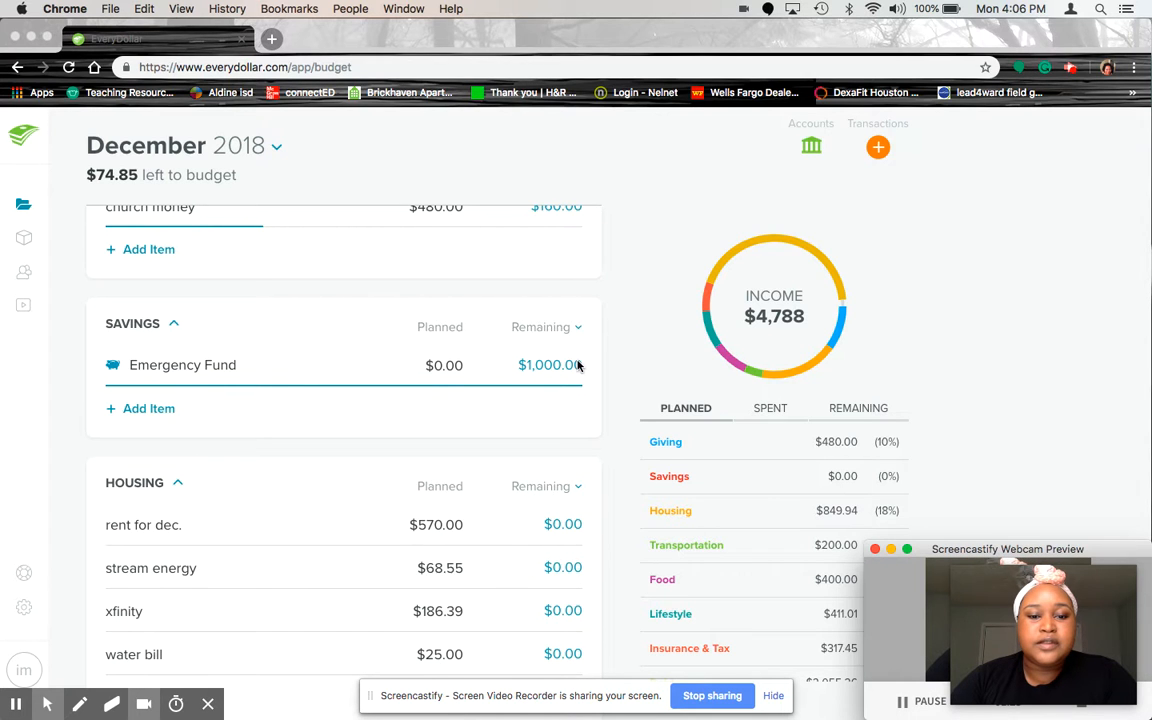
mouse_move(560, 508)
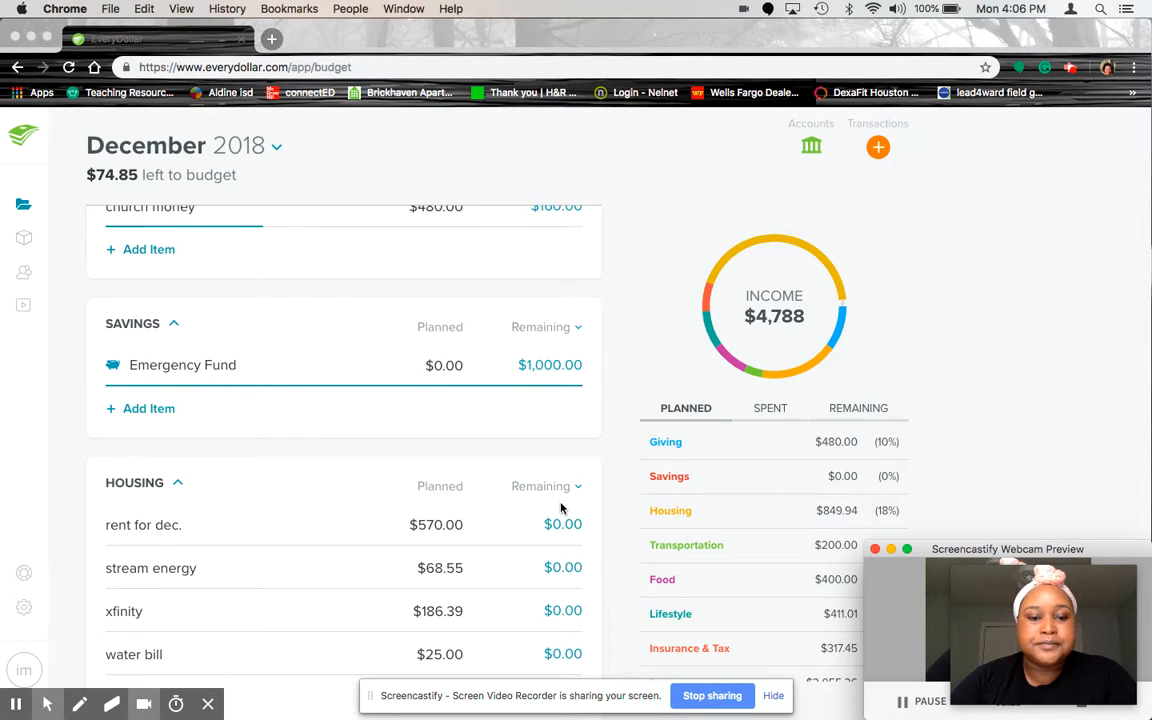
- Scroll from the Housing bills down to Transportation ($200 gas) and Food ($400 groceries)
scroll("down", 3)
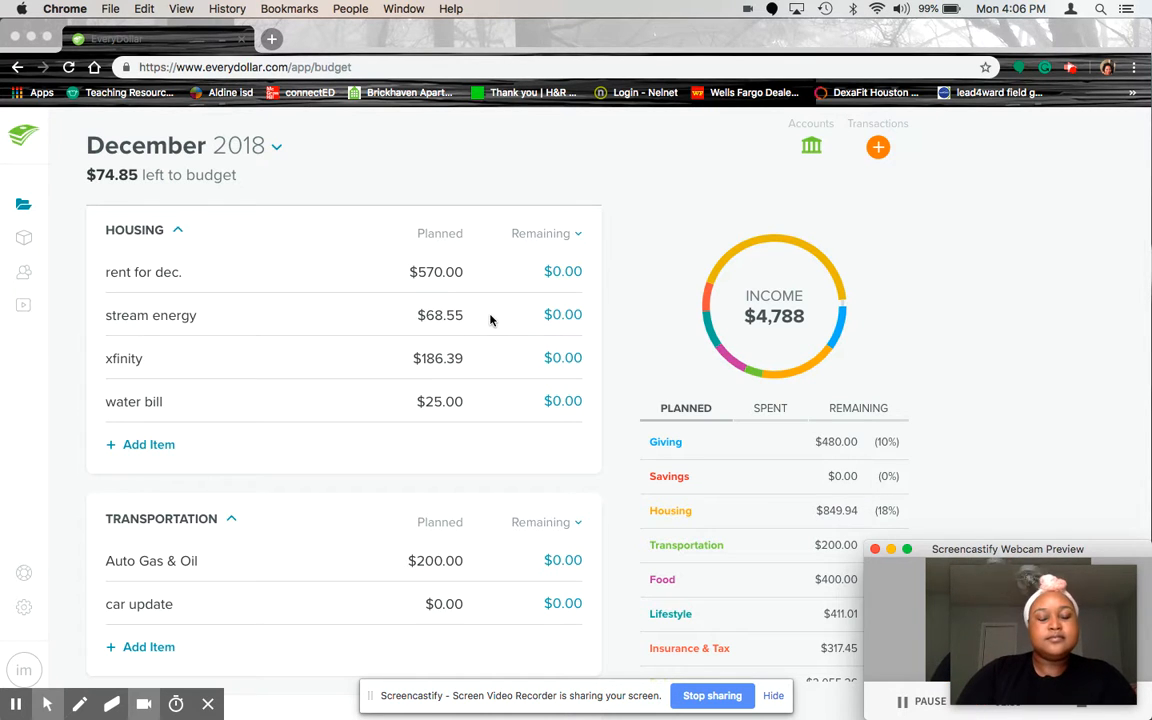
mouse_move(462, 362)
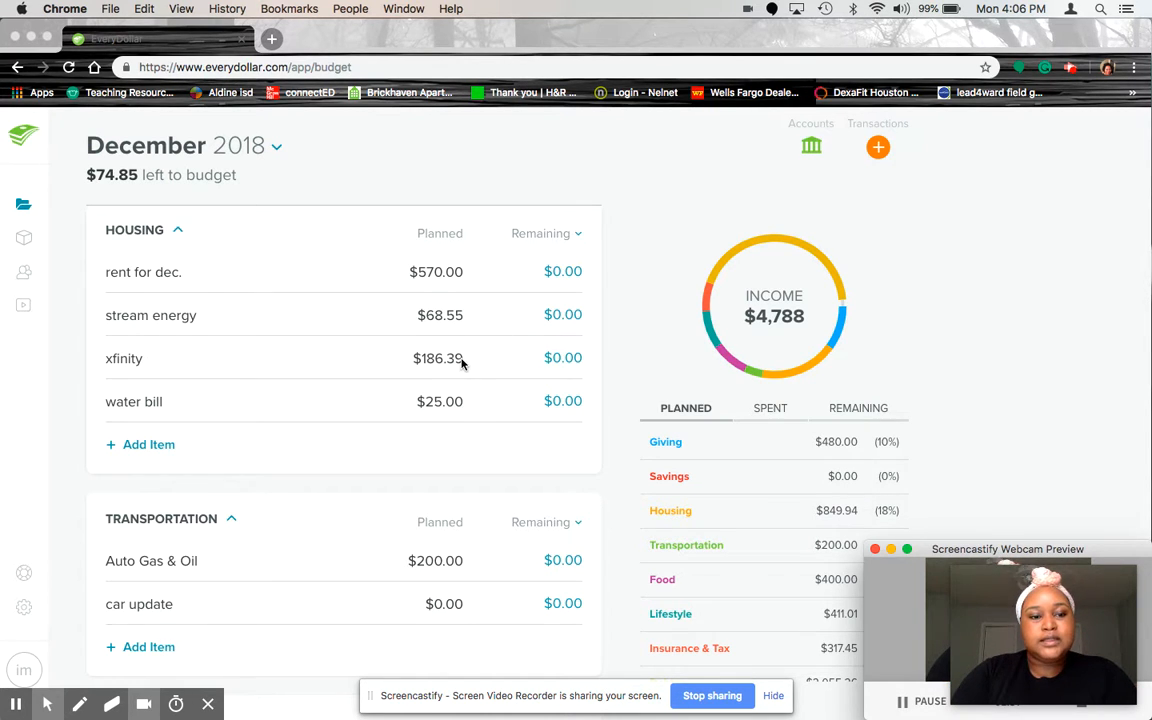
mouse_move(440, 363)
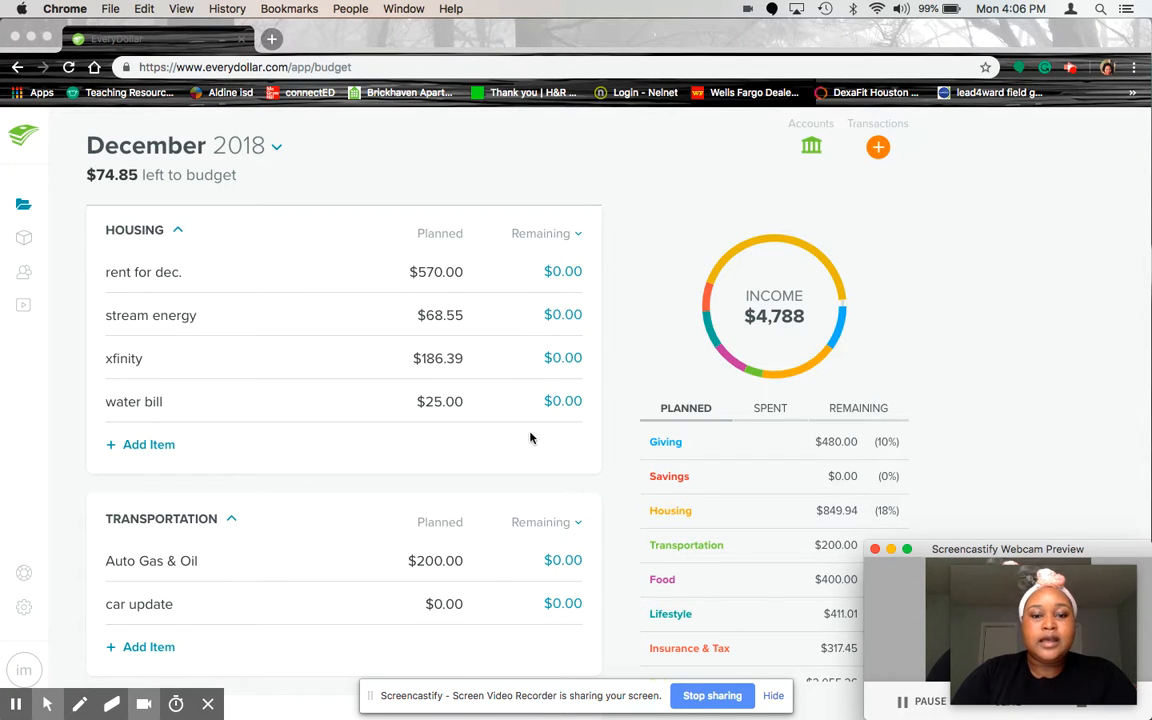
mouse_move(448, 446)
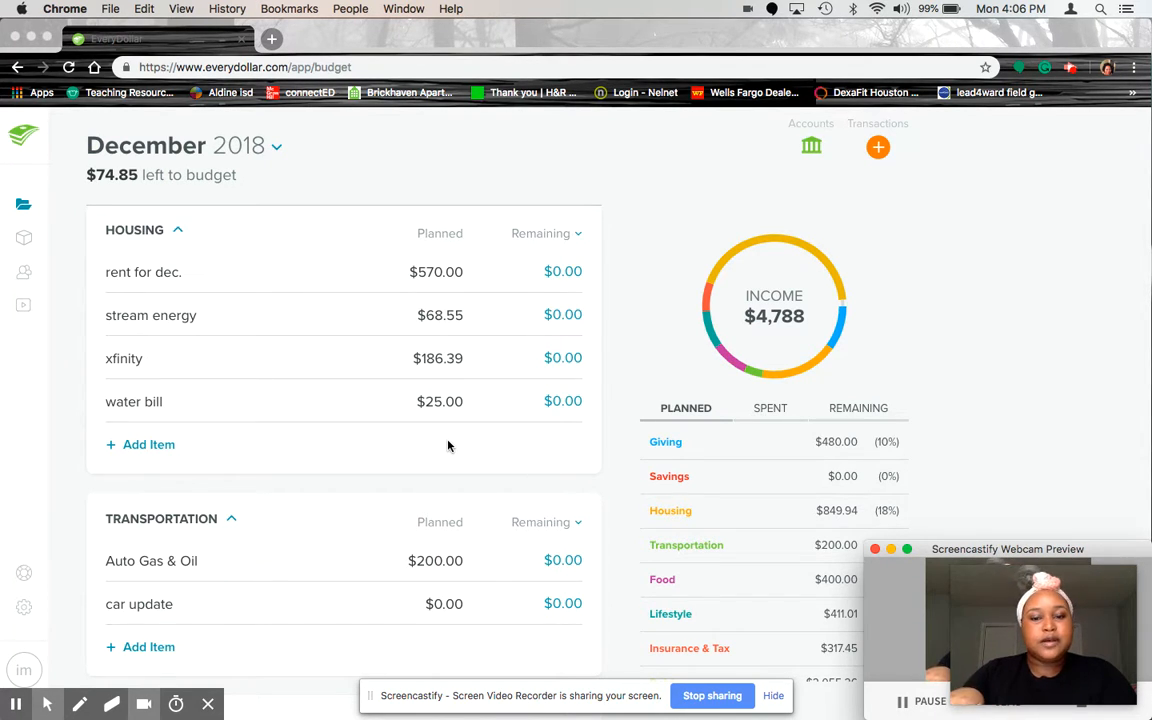
scroll("down", 3)
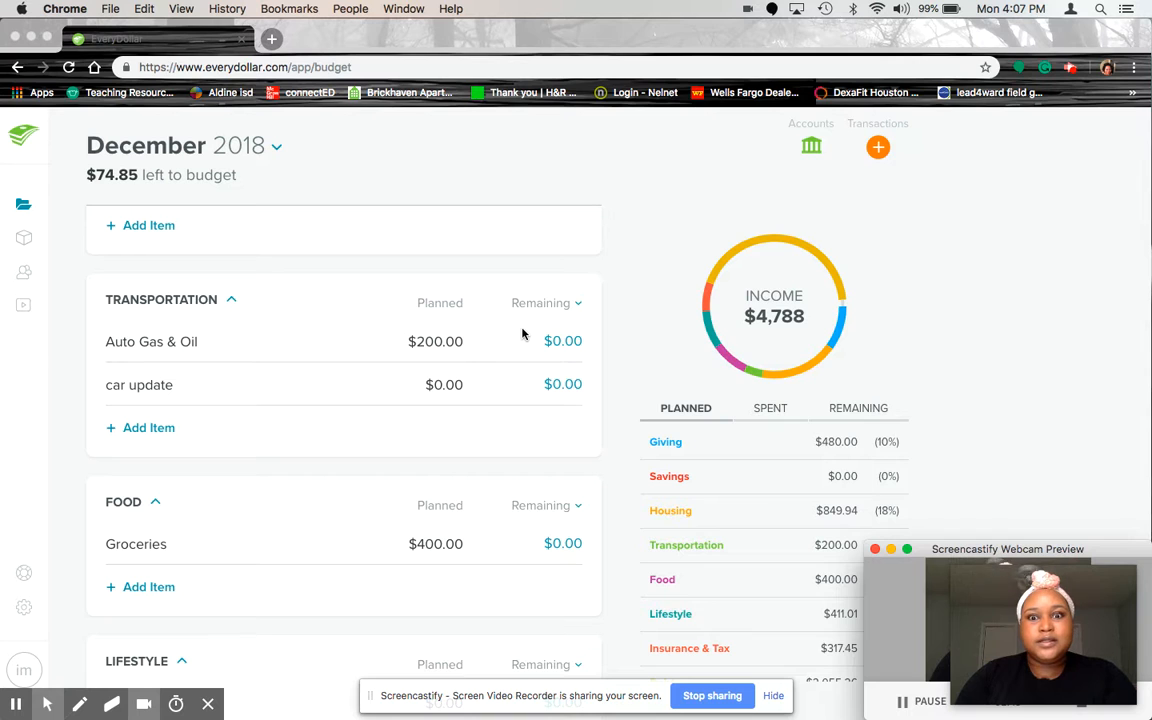
mouse_move(525, 394)
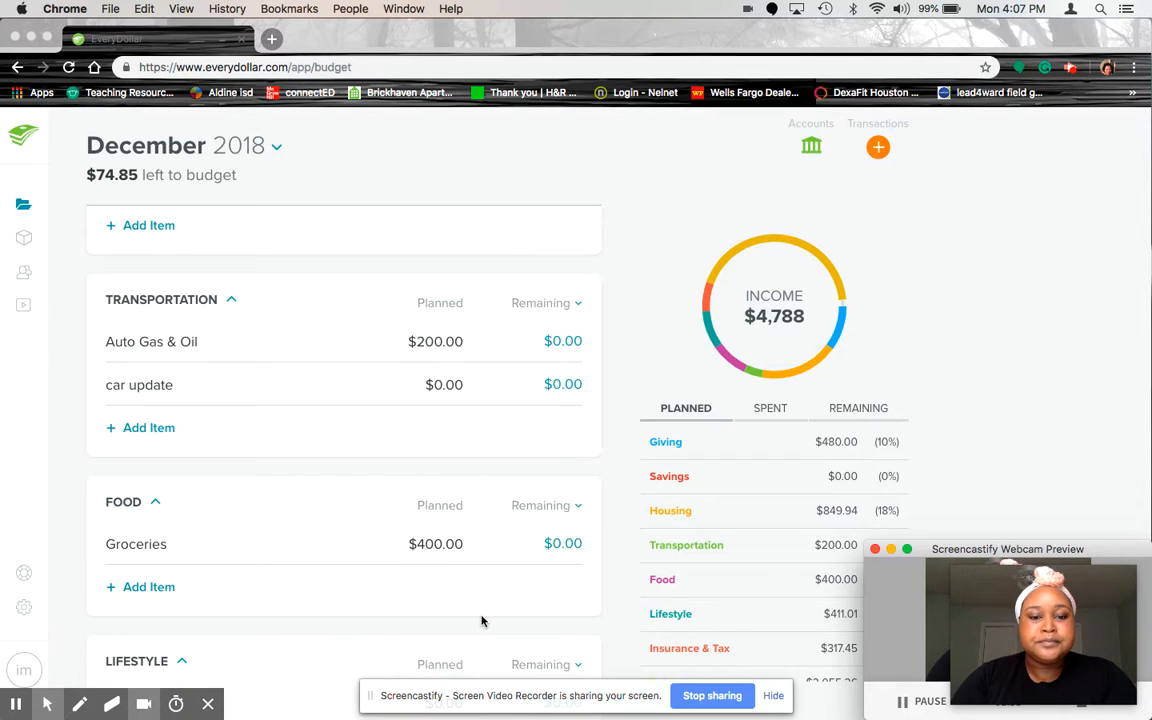
scroll("down", 3)
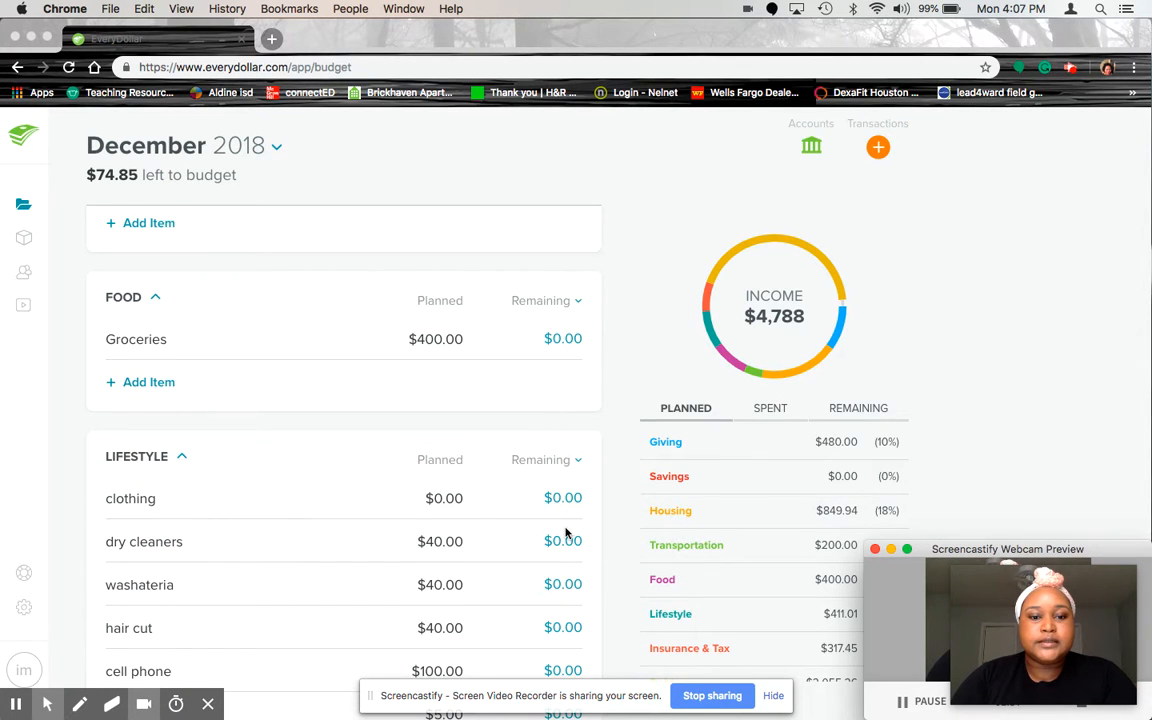
scroll("down", 3)
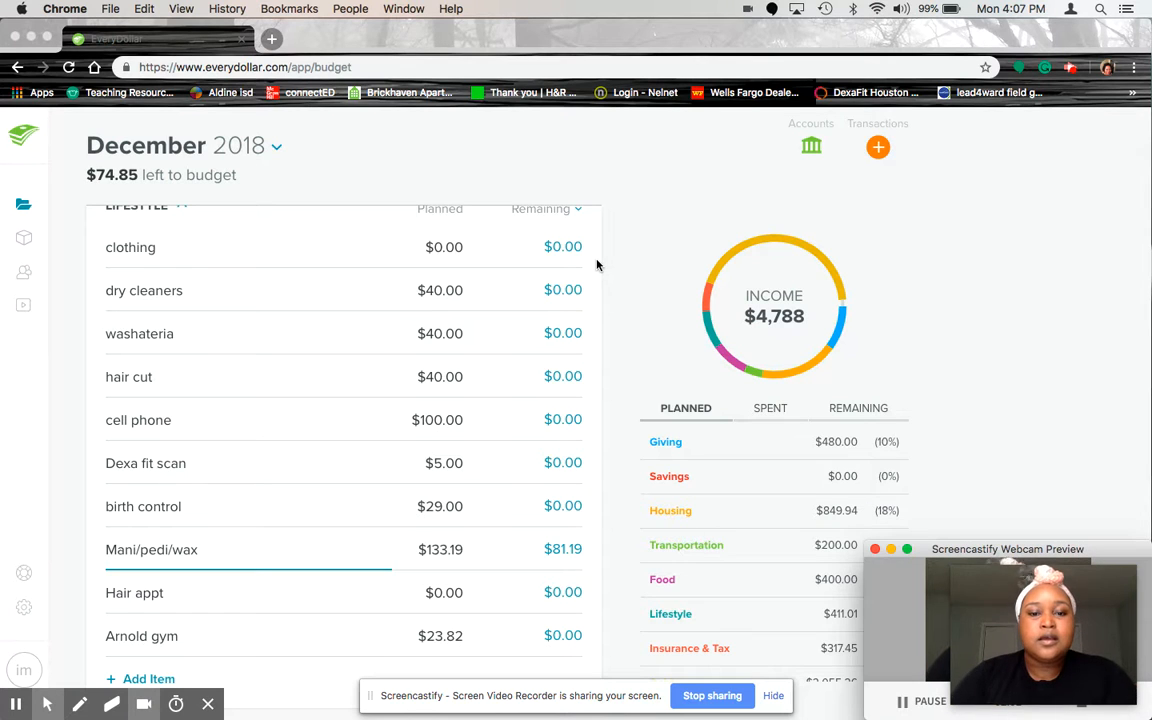
mouse_move(480, 354)
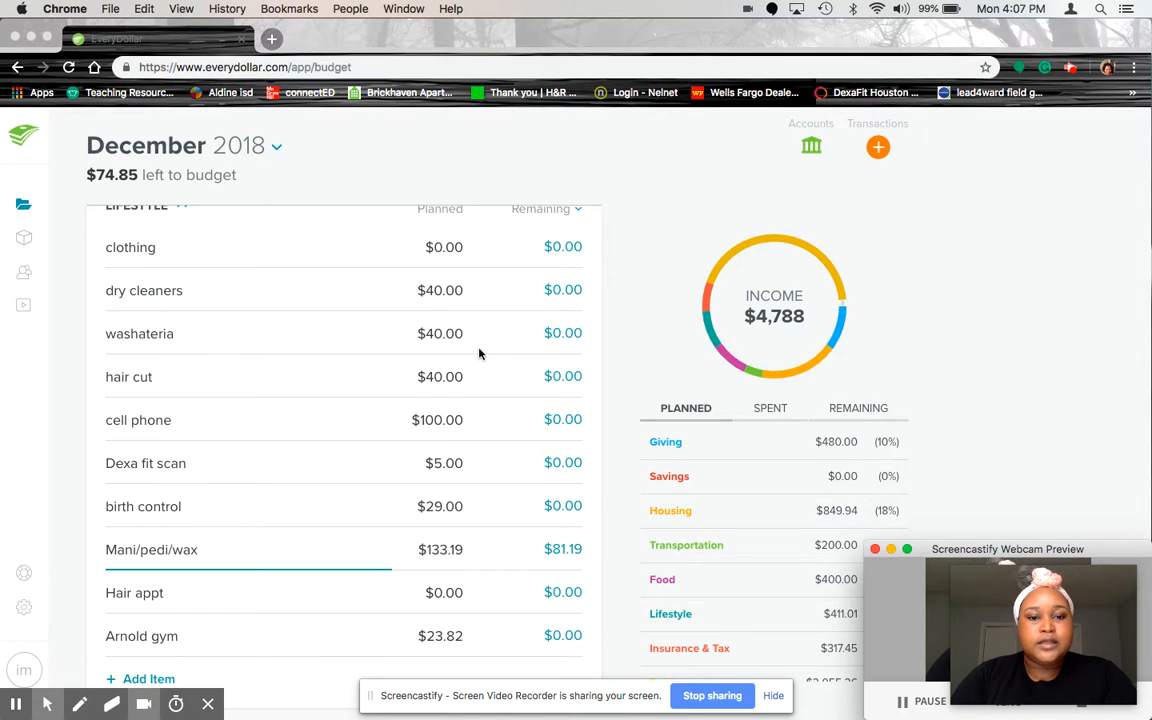
mouse_move(465, 391)
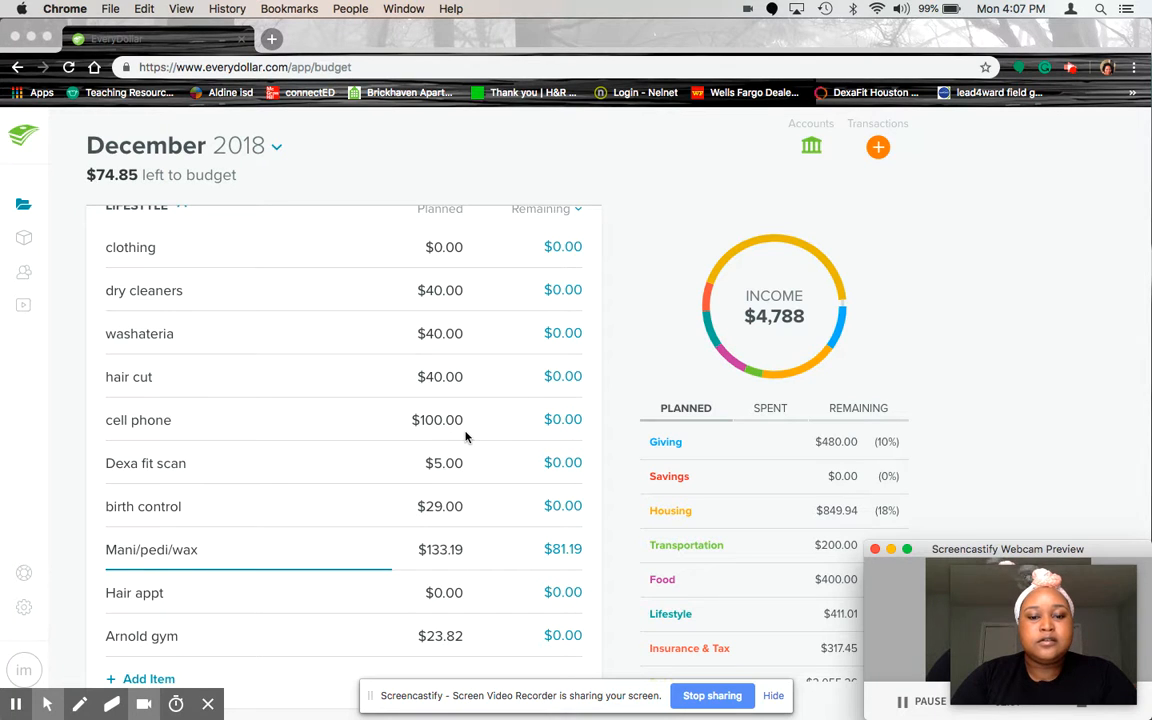
mouse_move(447, 487)
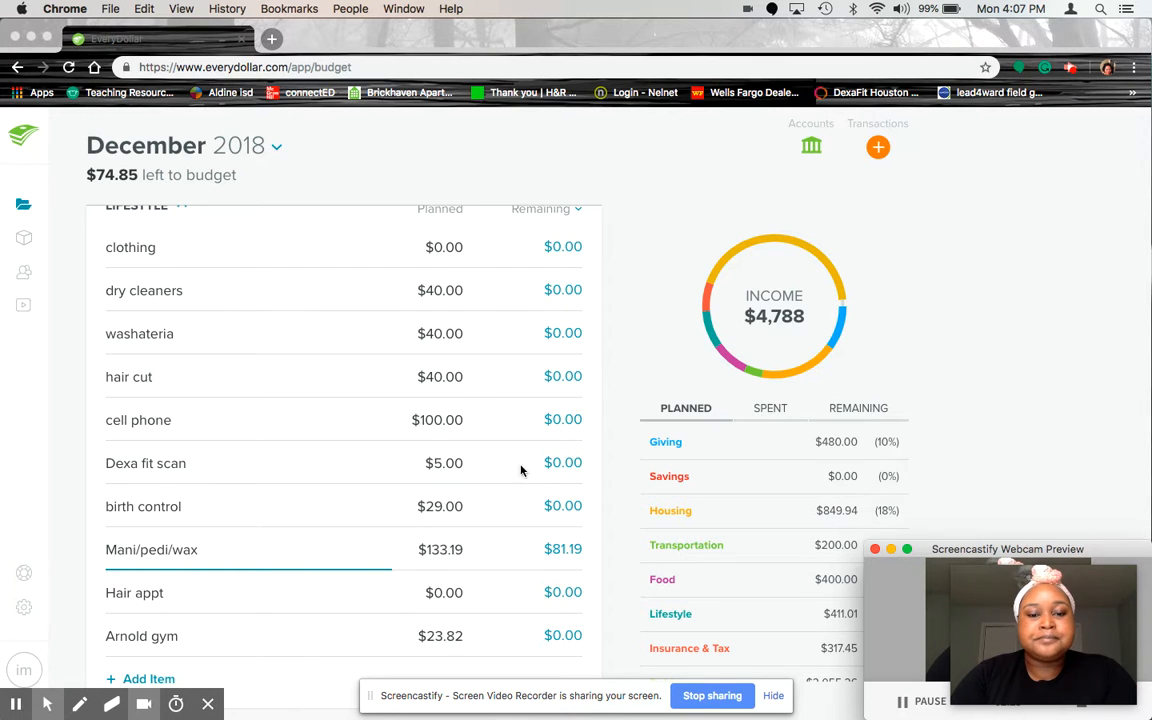
scroll("down", 3)
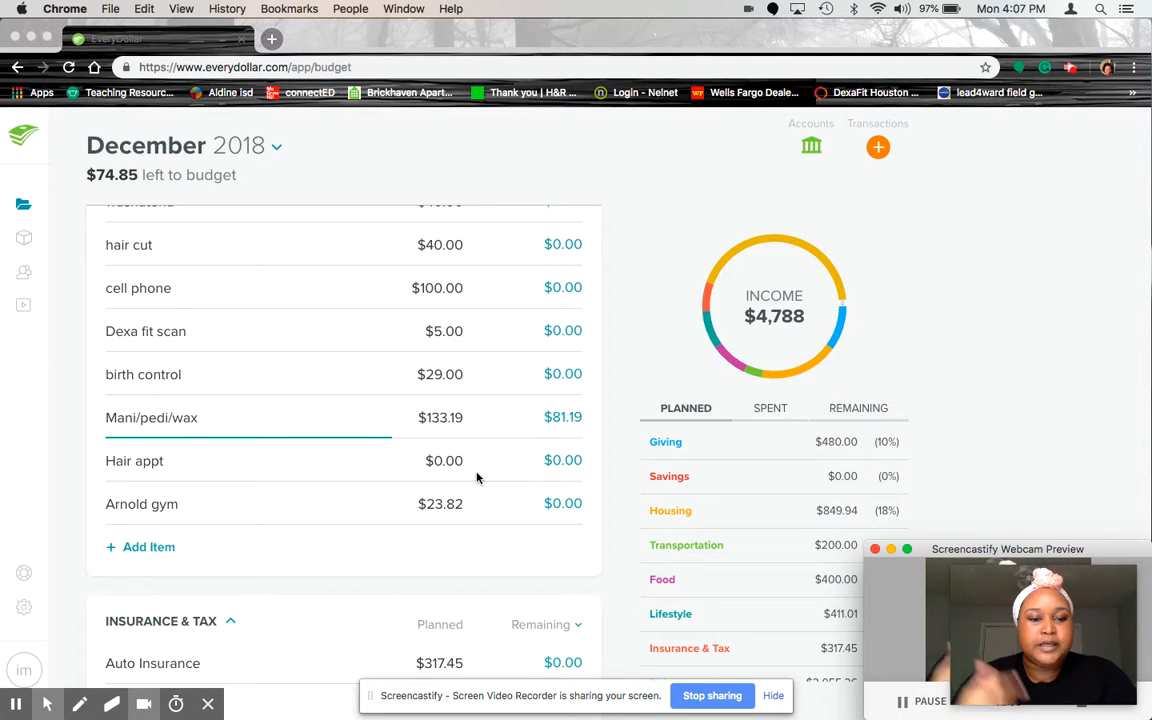
mouse_move(484, 508)
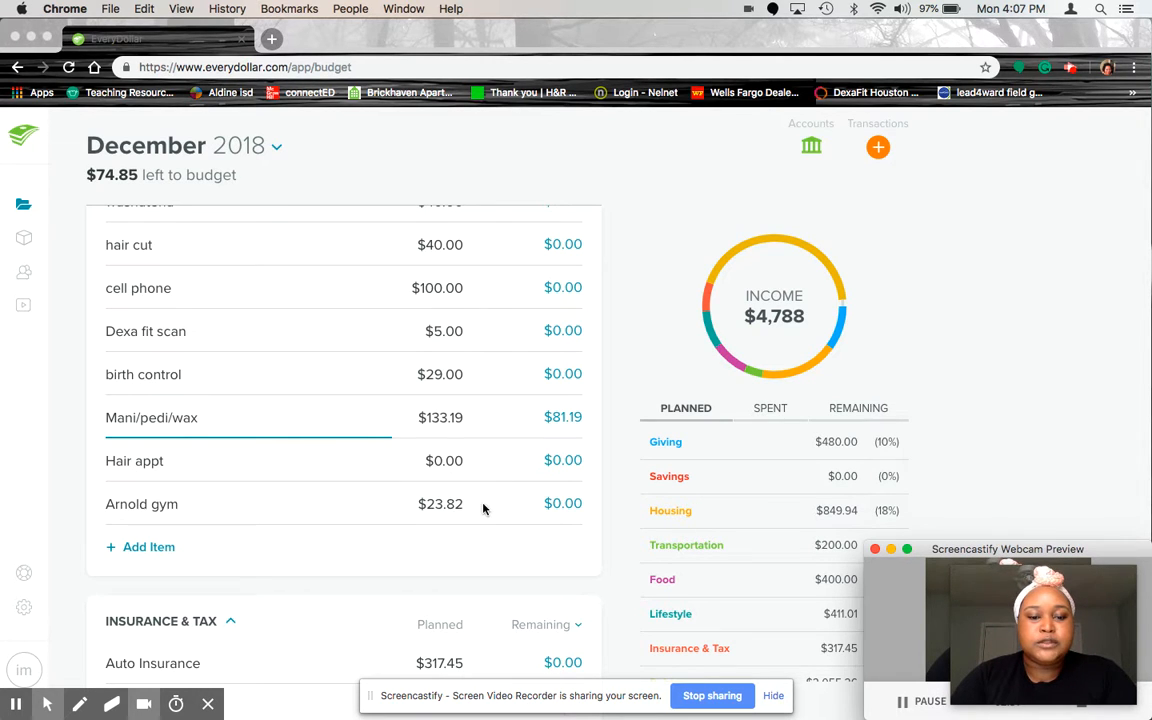
scroll("down", 3)
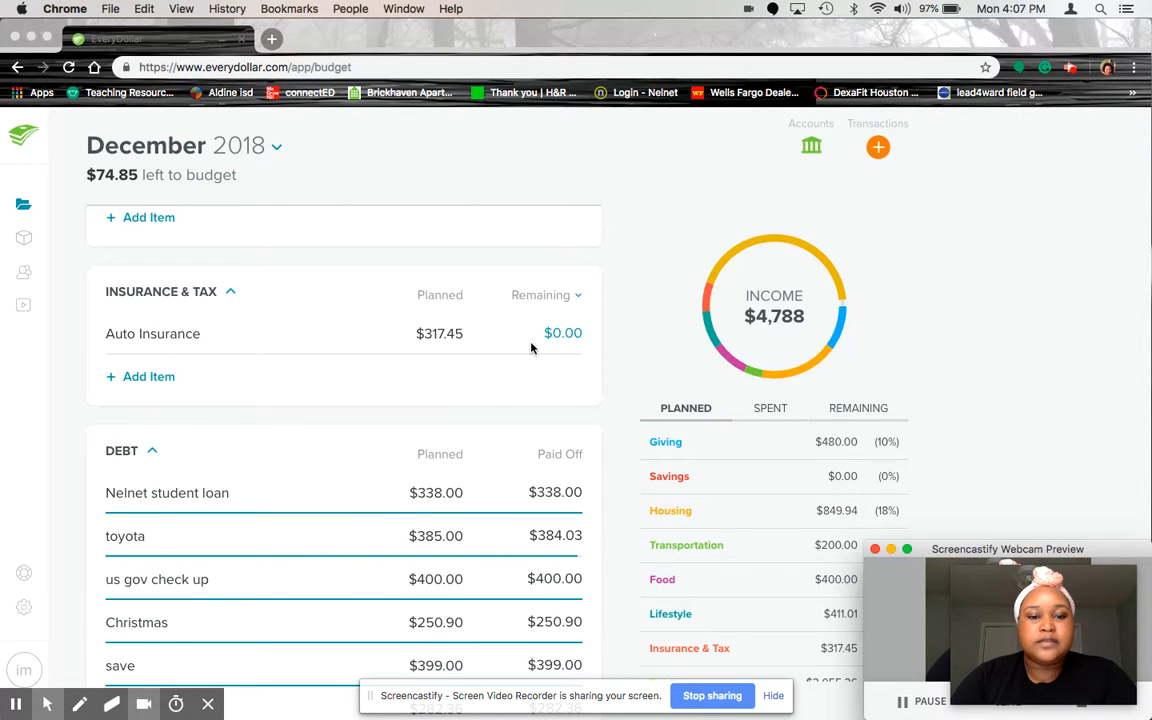
left_click(230, 291)
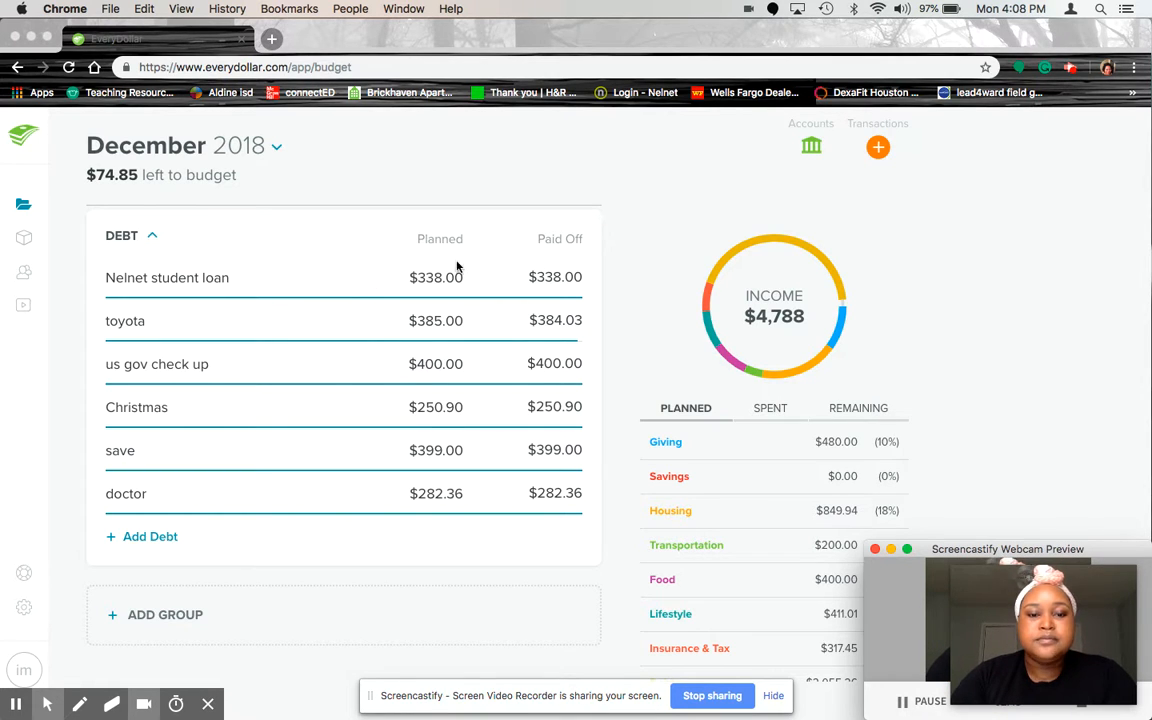
mouse_move(472, 293)
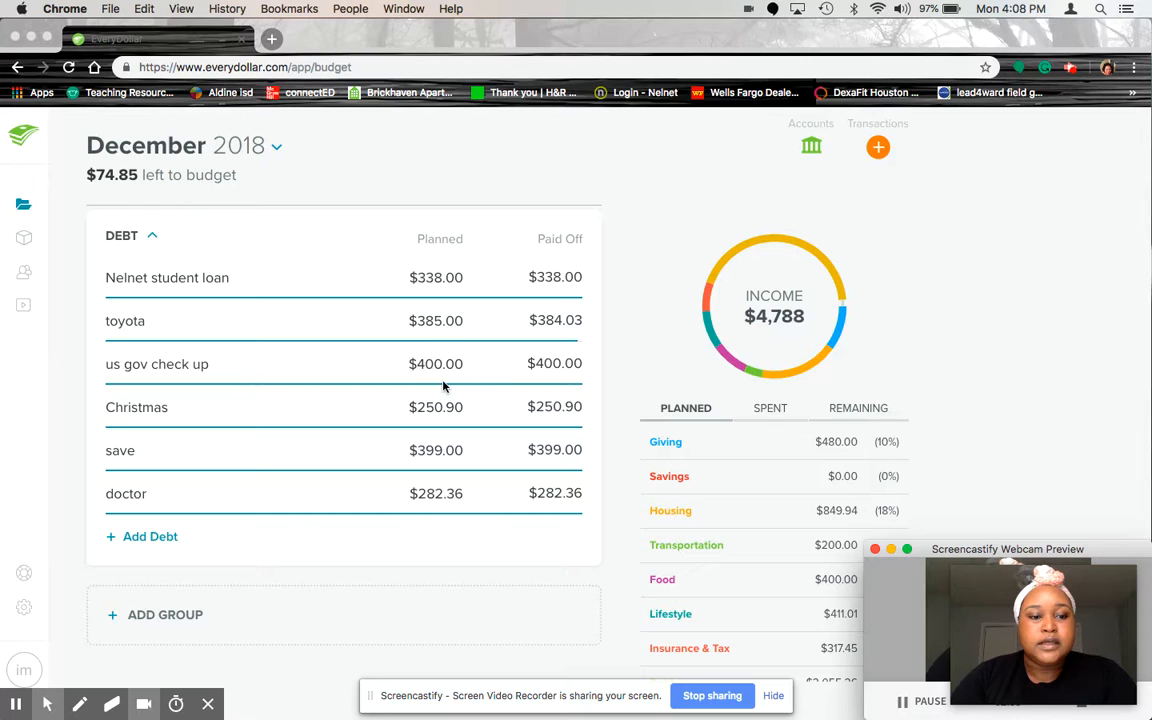
mouse_move(258, 322)
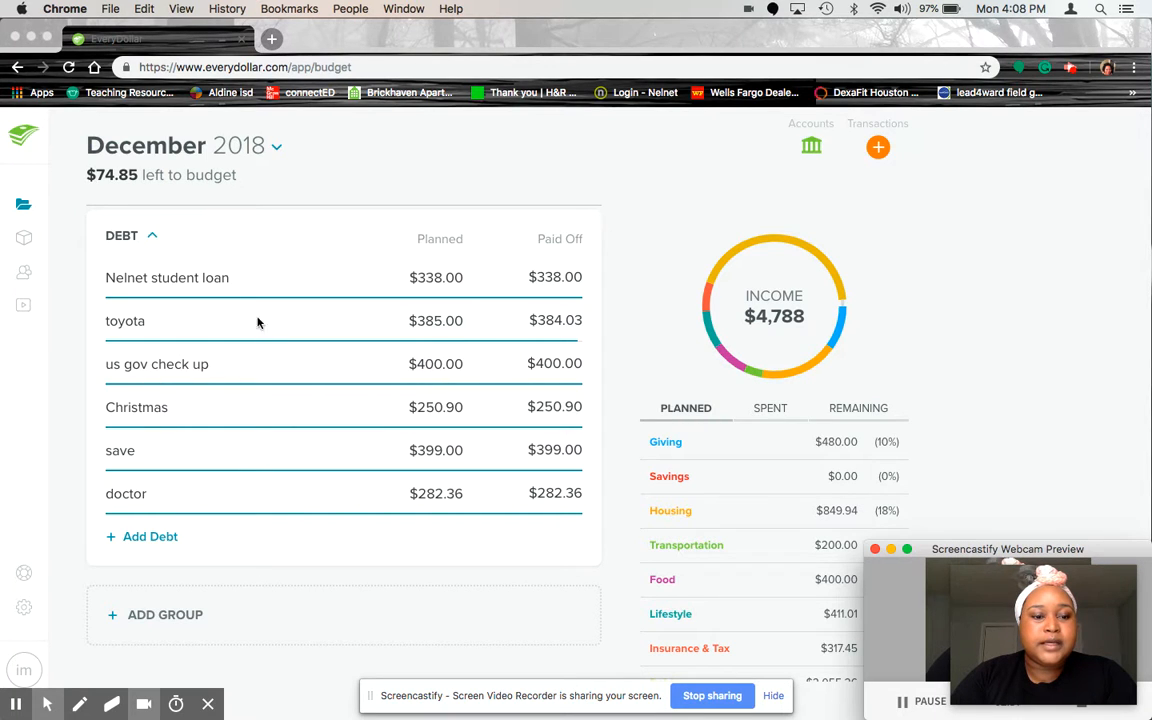
mouse_move(207, 390)
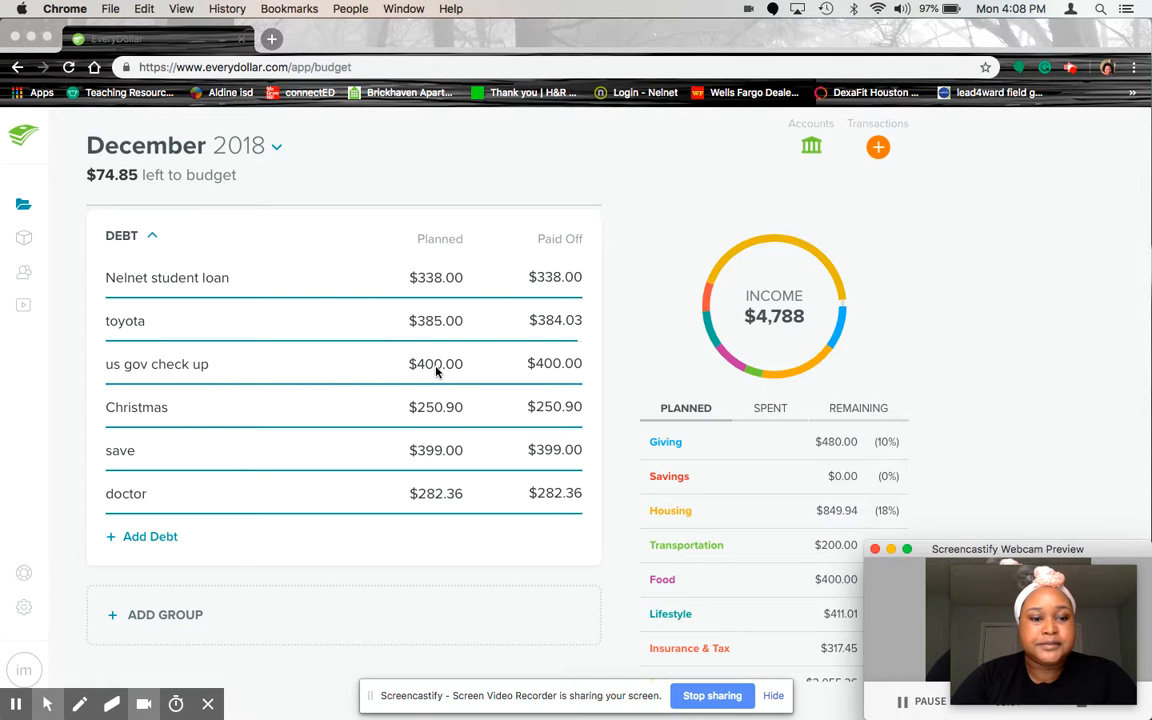
mouse_move(474, 378)
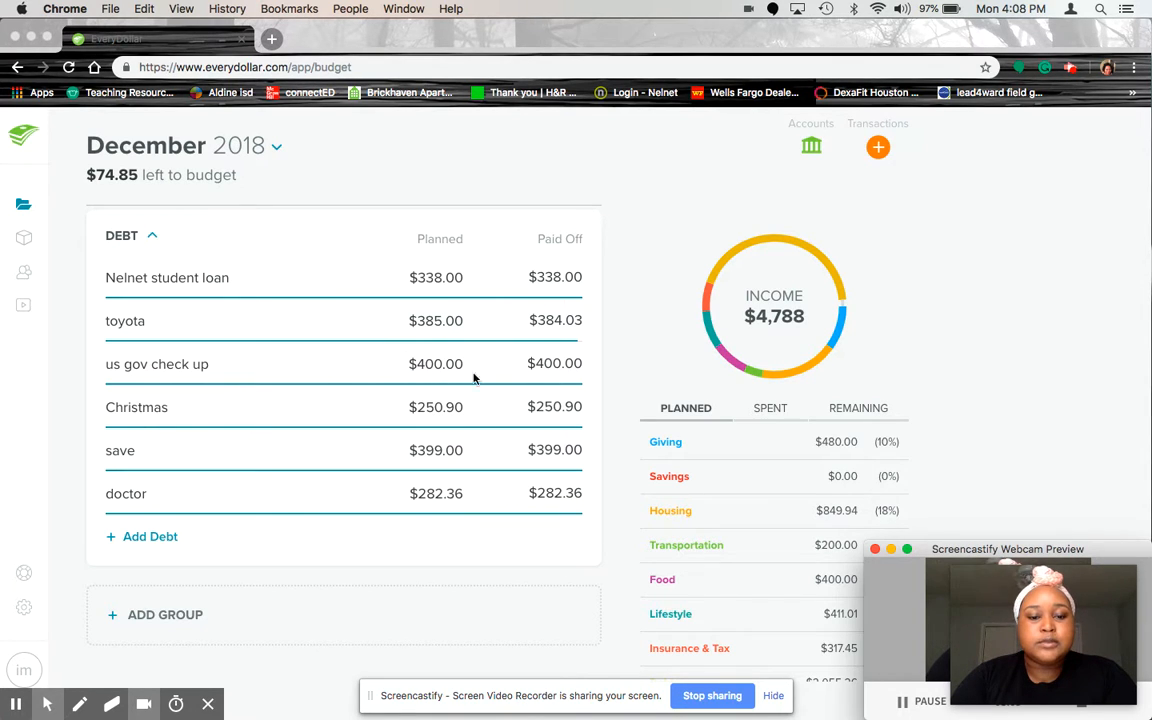
mouse_move(183, 463)
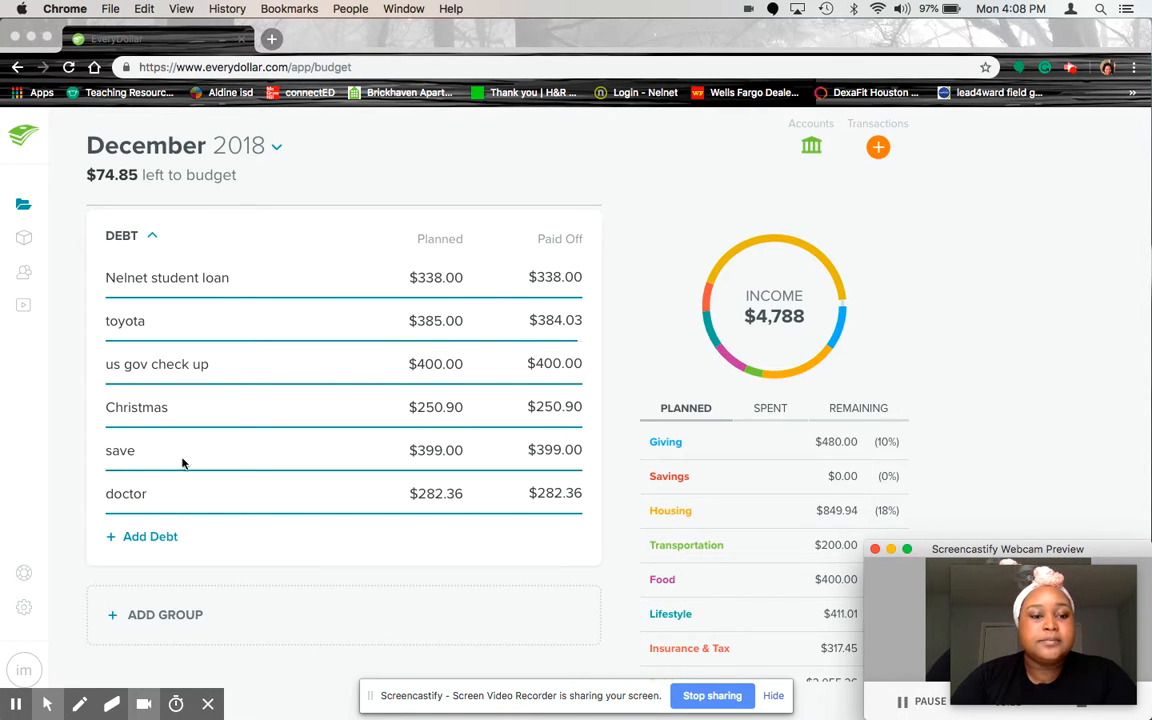
mouse_move(222, 474)
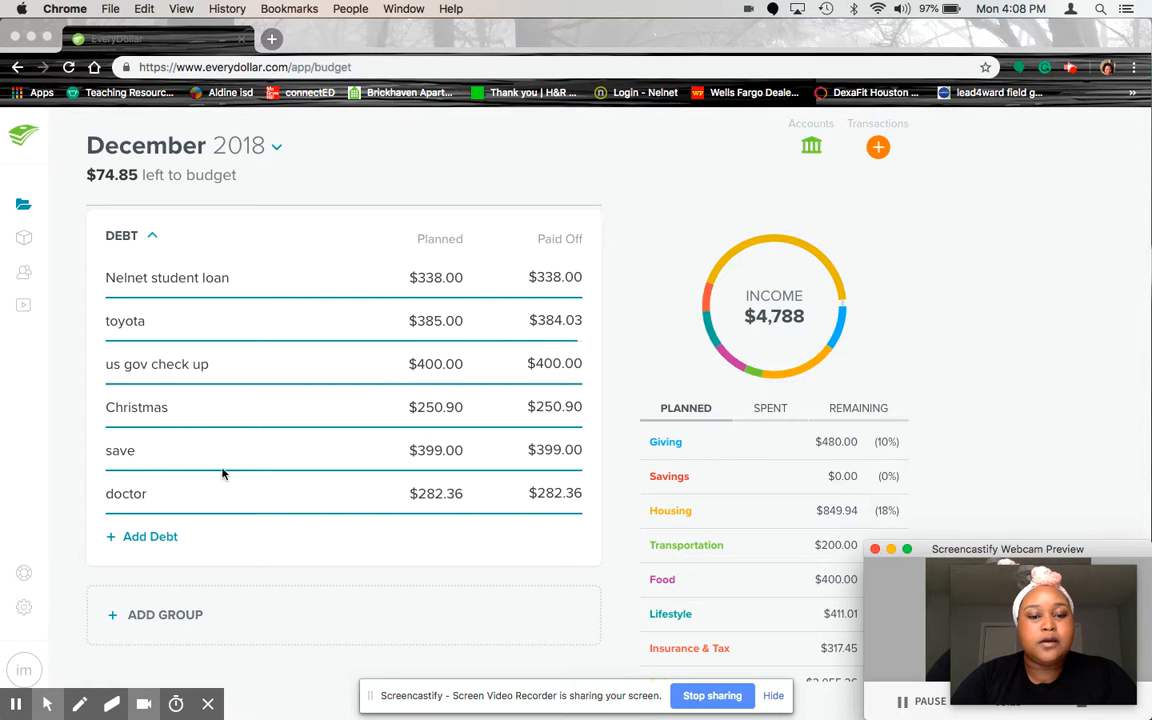
mouse_move(448, 449)
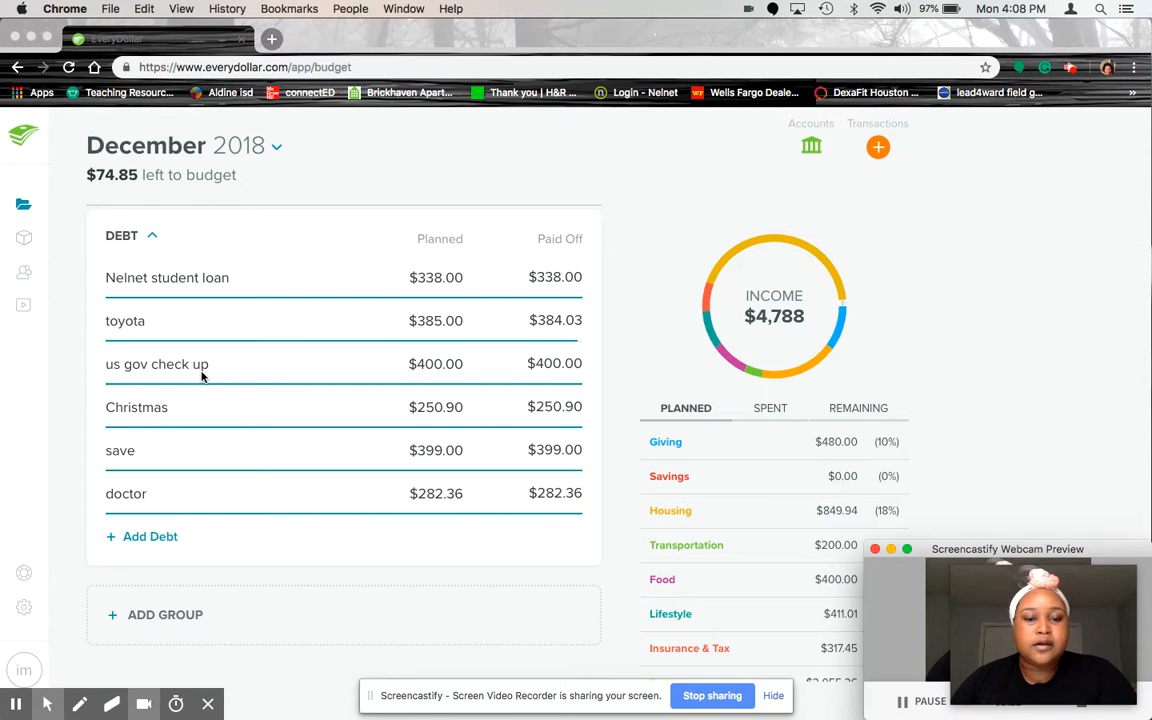
mouse_move(136, 505)
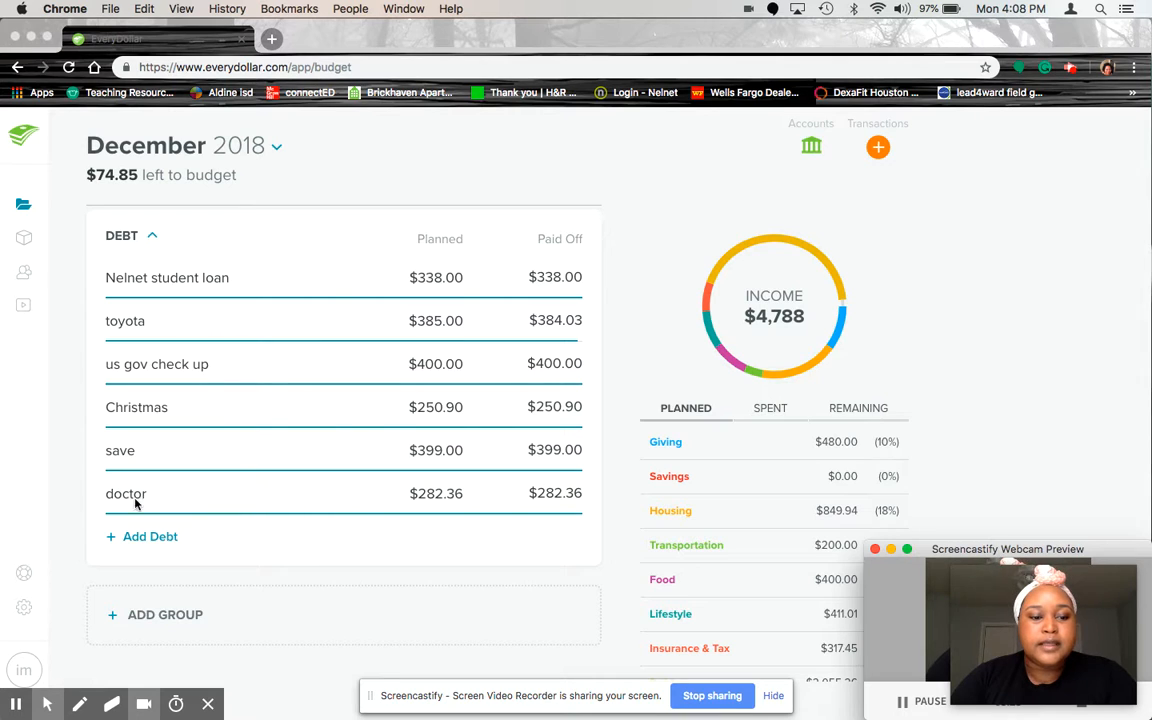
mouse_move(247, 489)
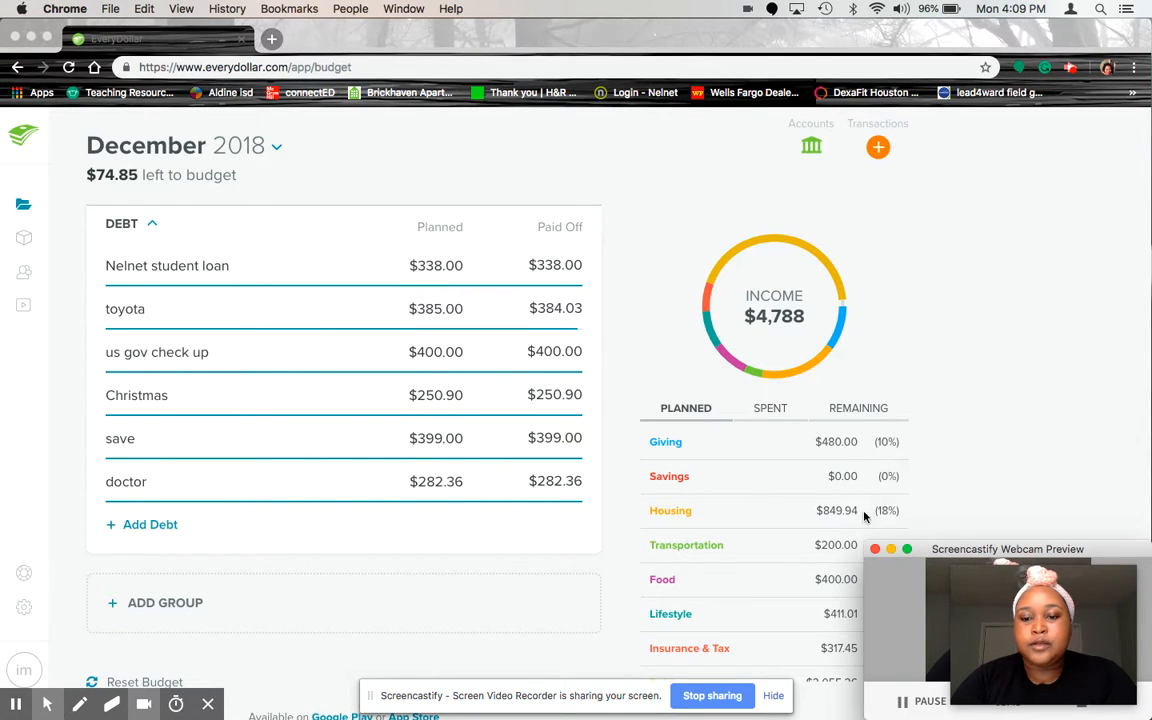
scroll("down", 3)
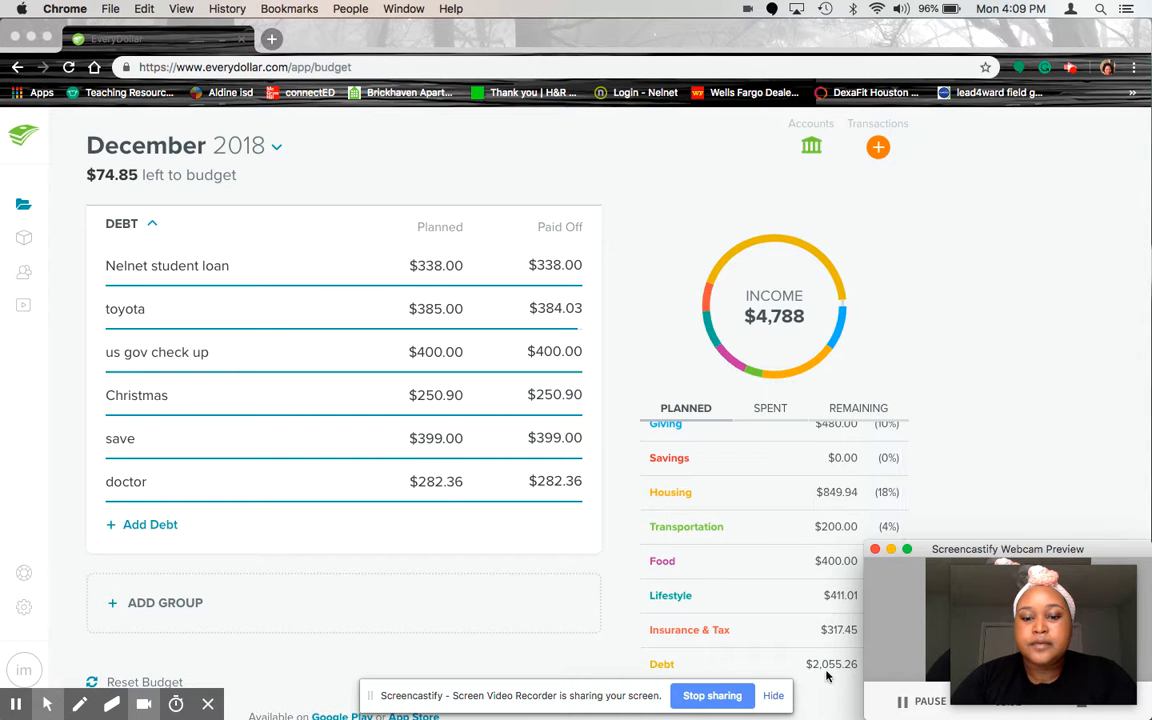
scroll("down", 3)
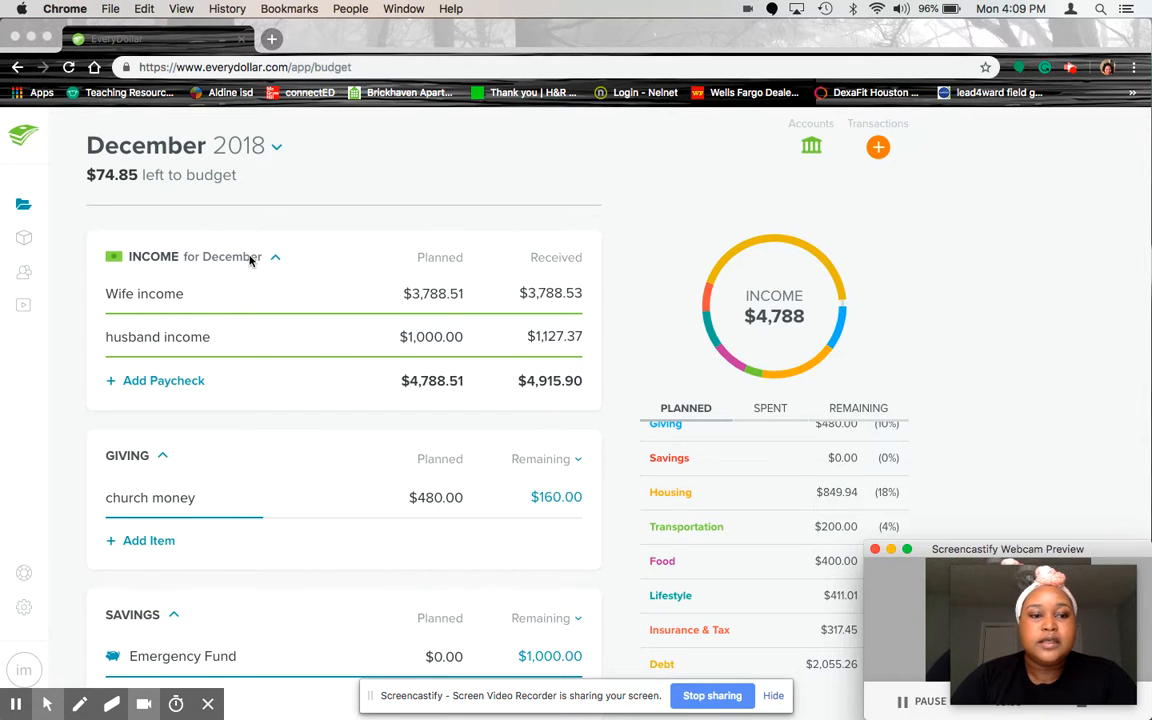
mouse_move(128, 219)
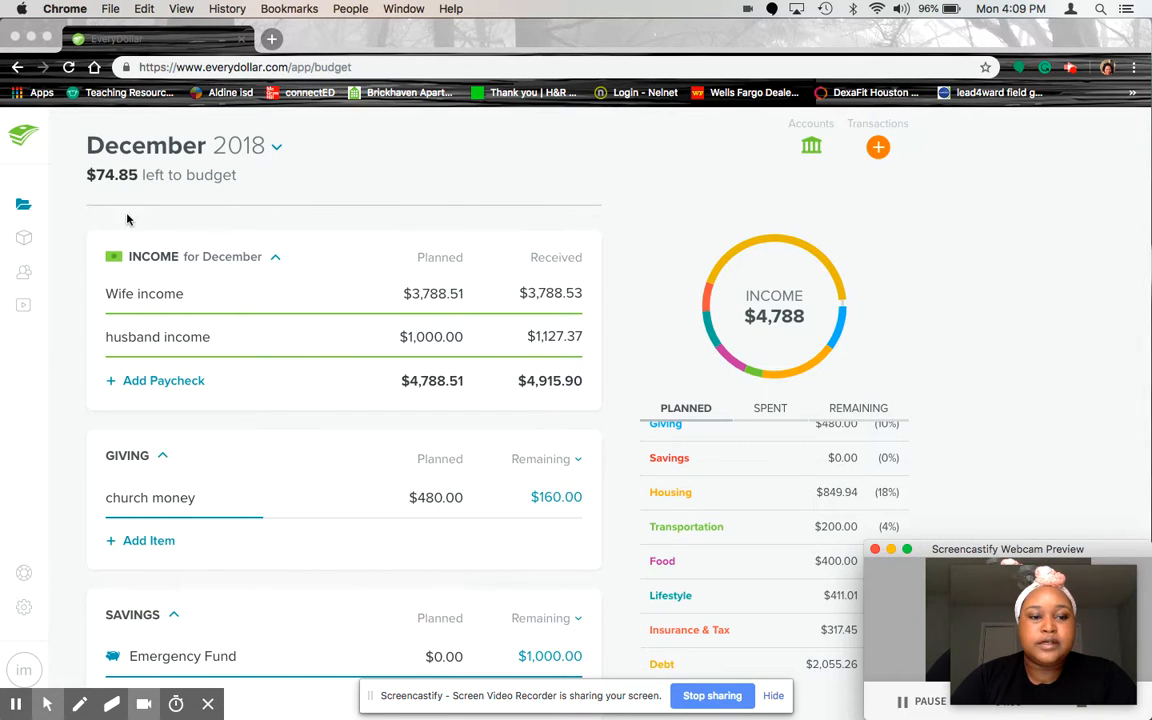
mouse_move(200, 222)
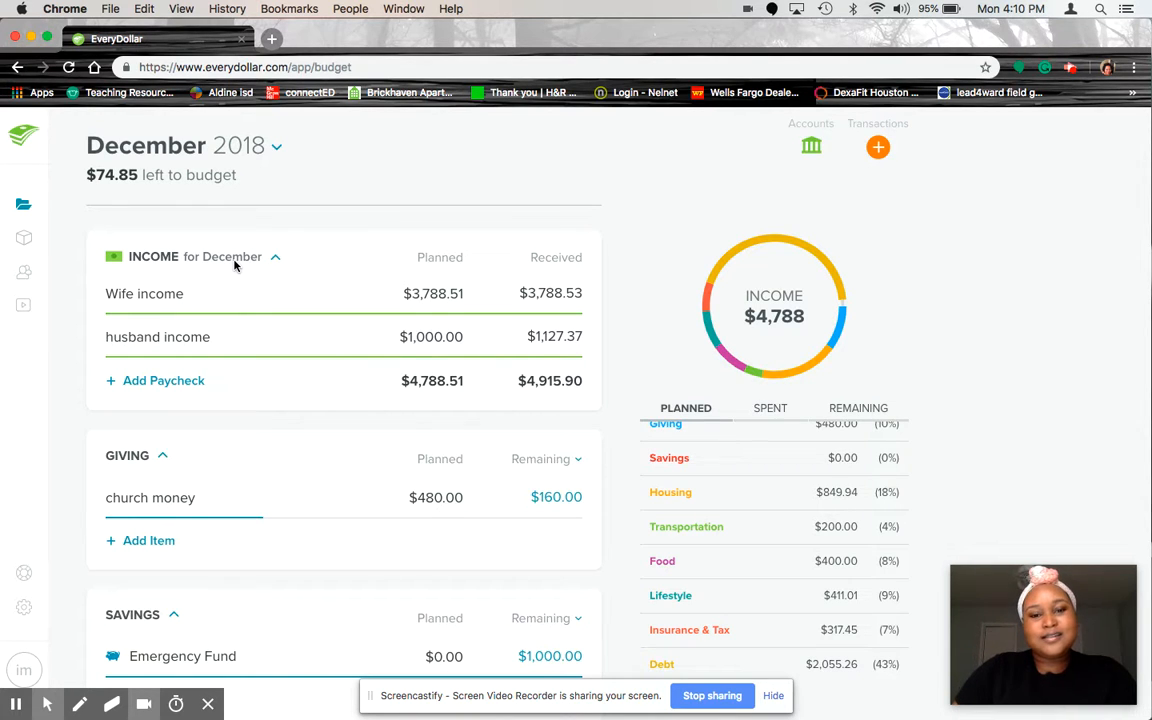
mouse_move(657, 583)
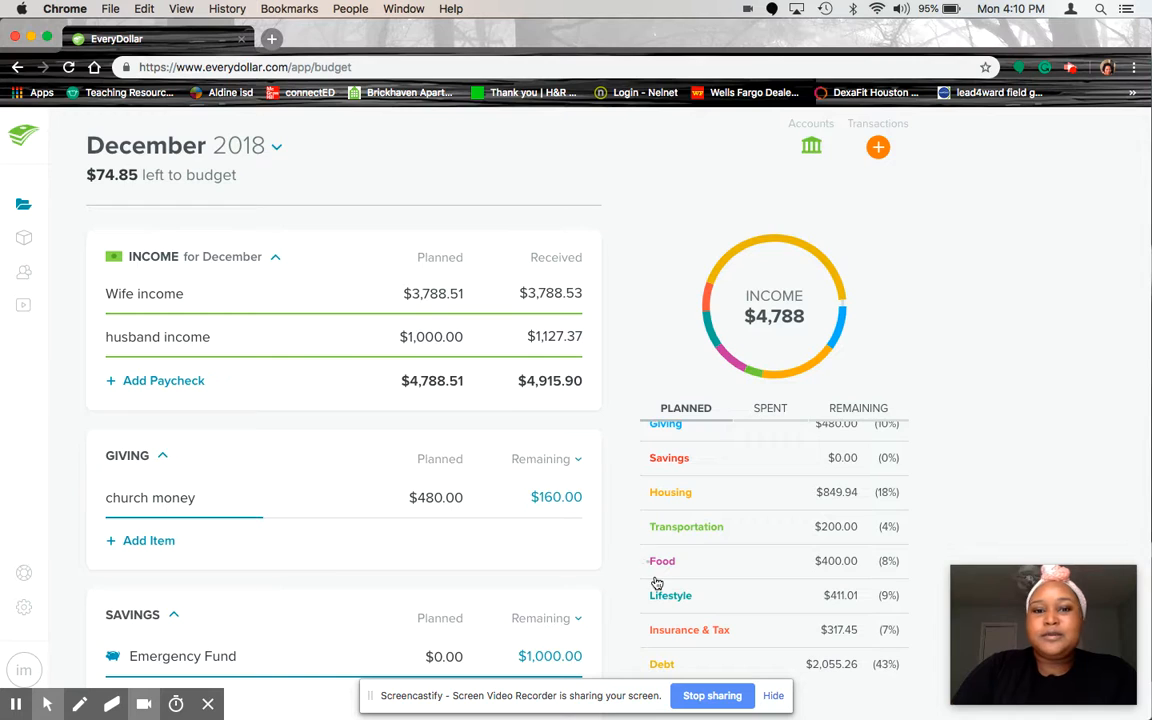